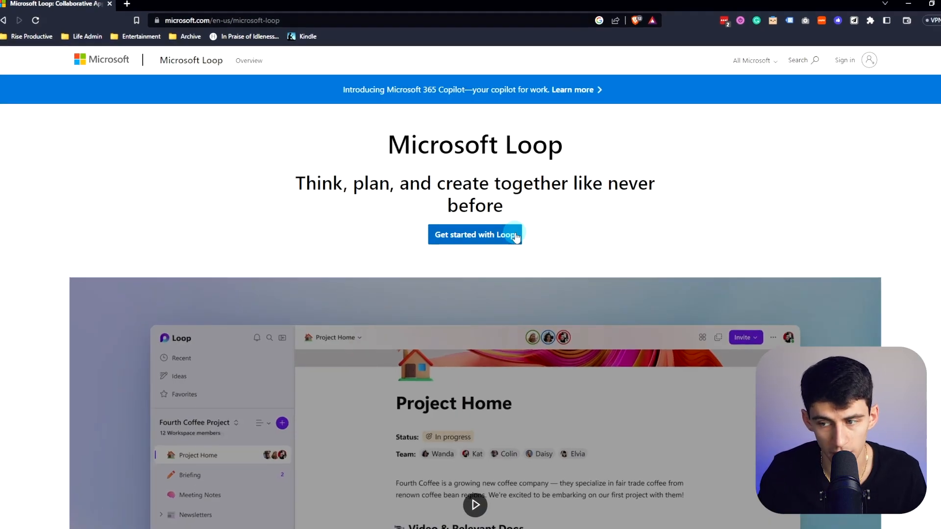
- Sign in to Loop from the product page and reach the Welcome page
click(475, 234)
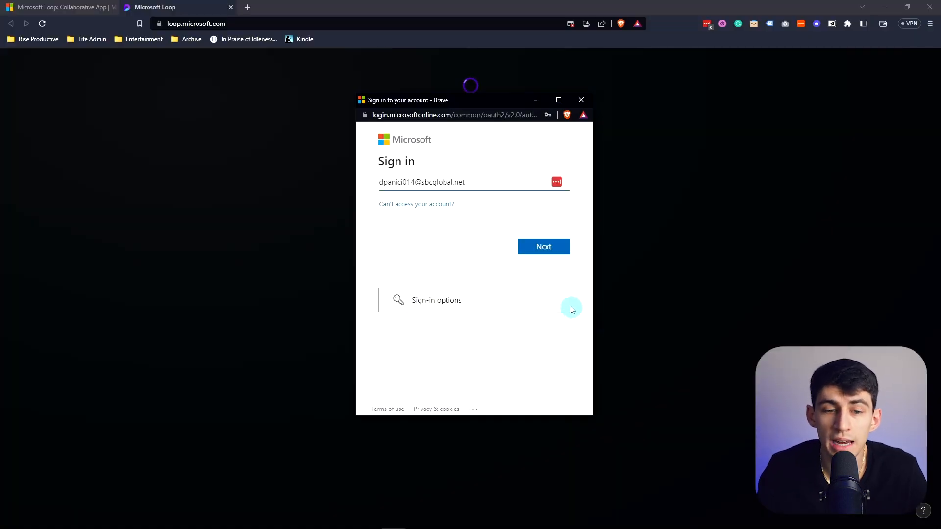
click(542, 247)
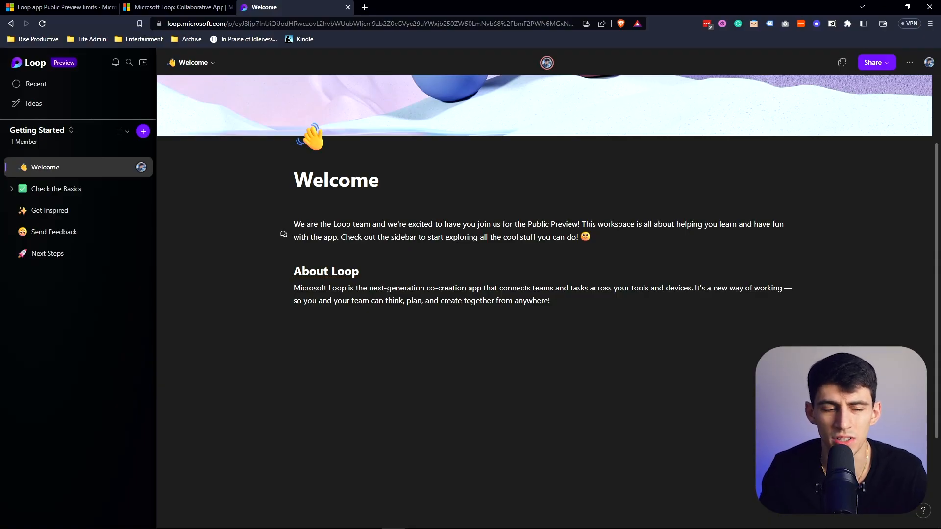
click(310, 141)
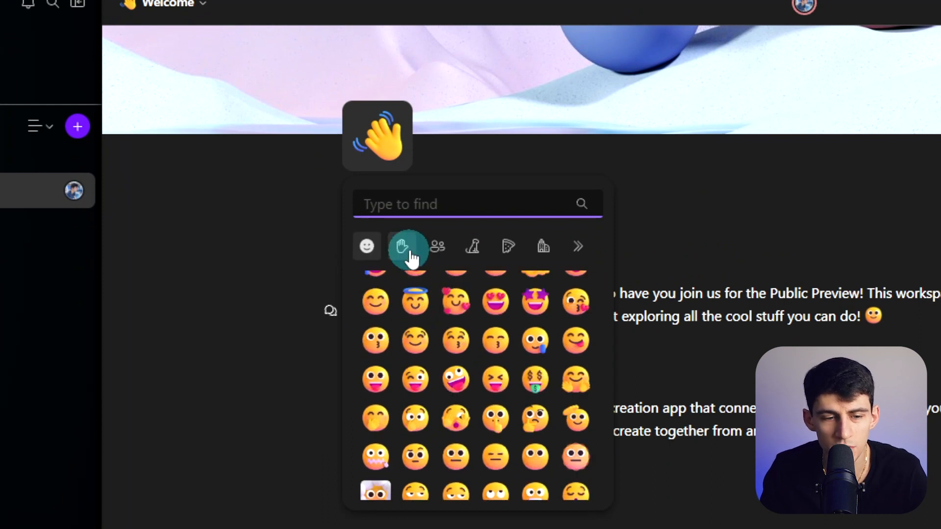
click(437, 247)
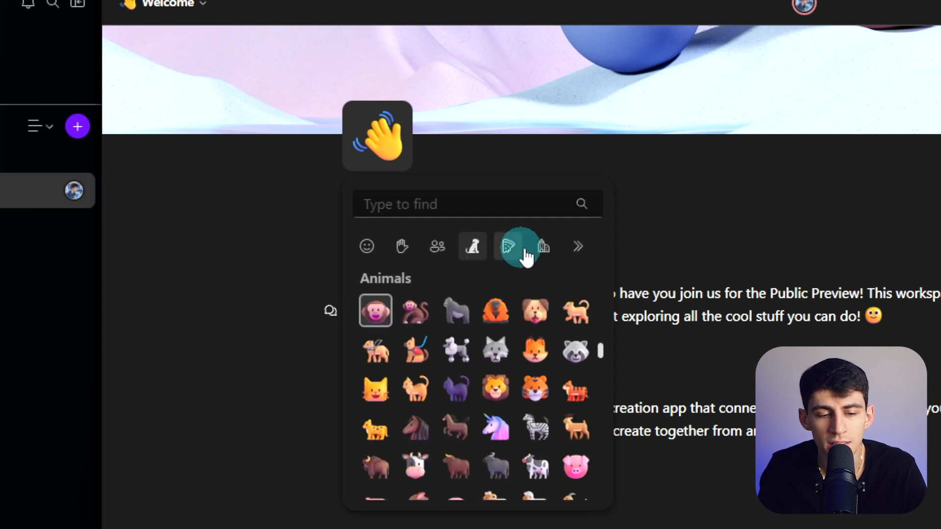
click(518, 246)
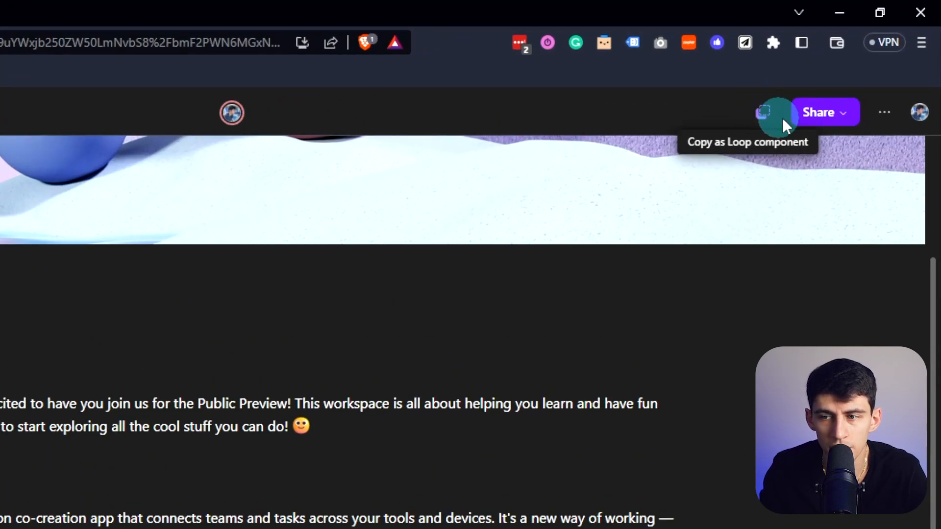
click(763, 112)
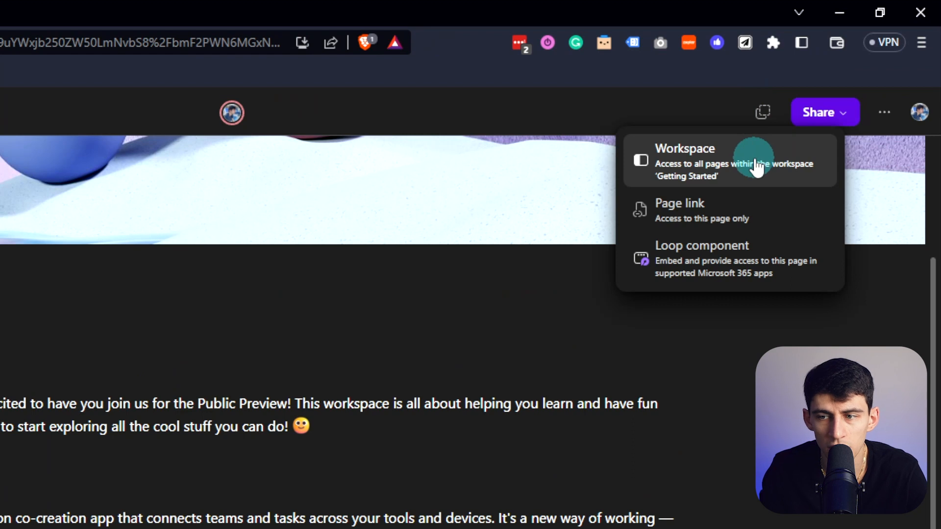
mouse_move(684, 216)
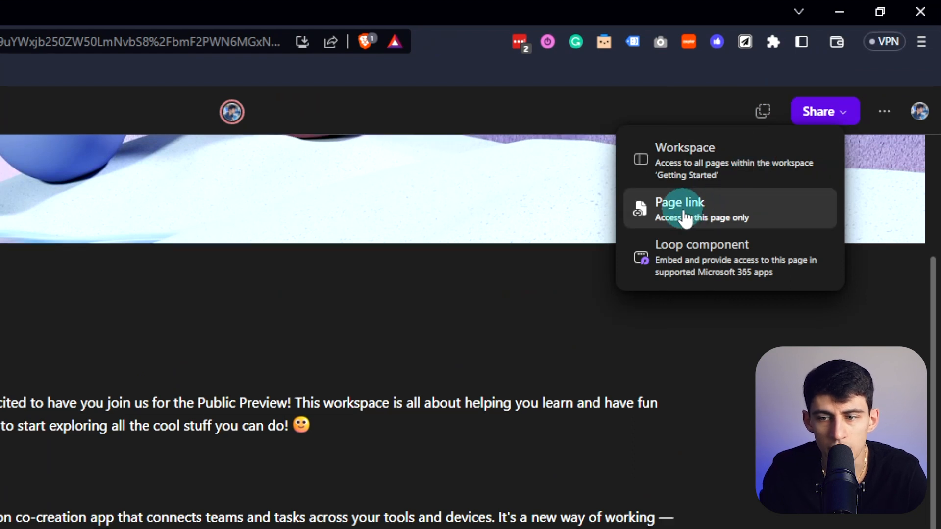
mouse_move(711, 262)
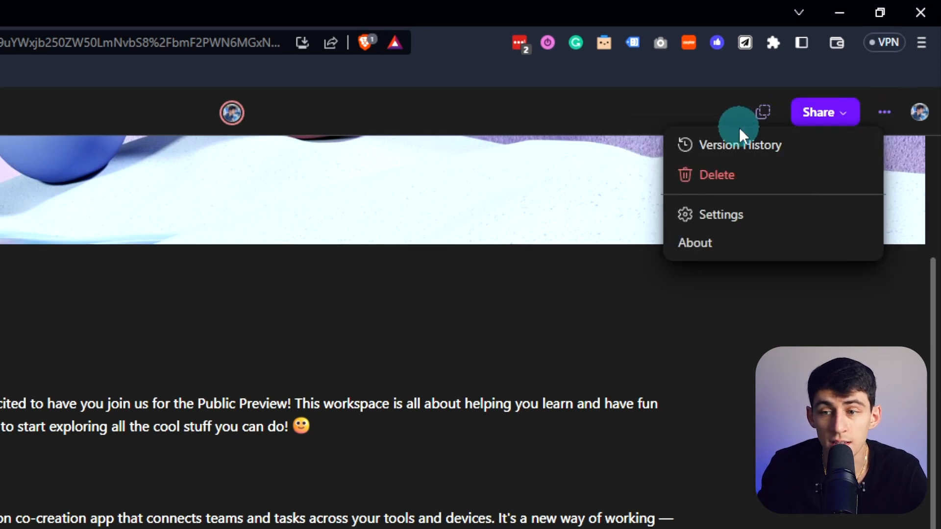
mouse_move(722, 145)
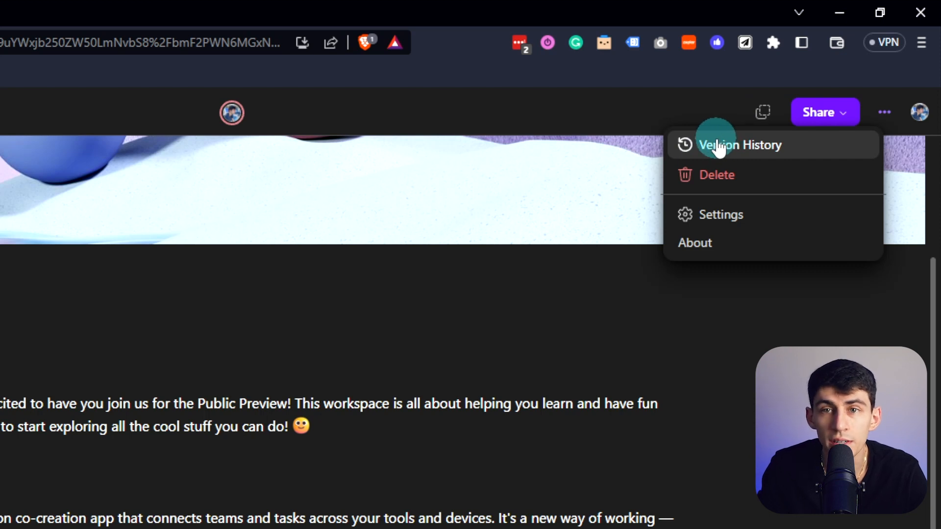
click(719, 145)
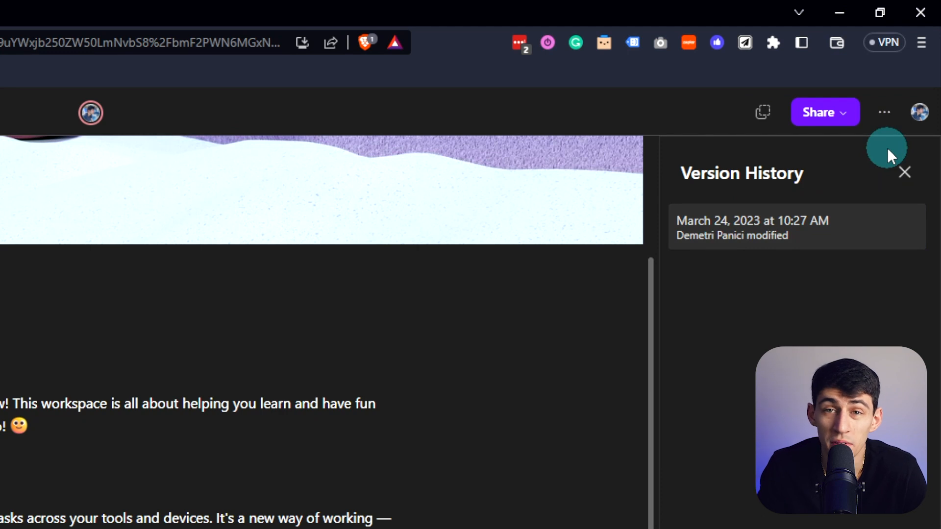
mouse_move(906, 172)
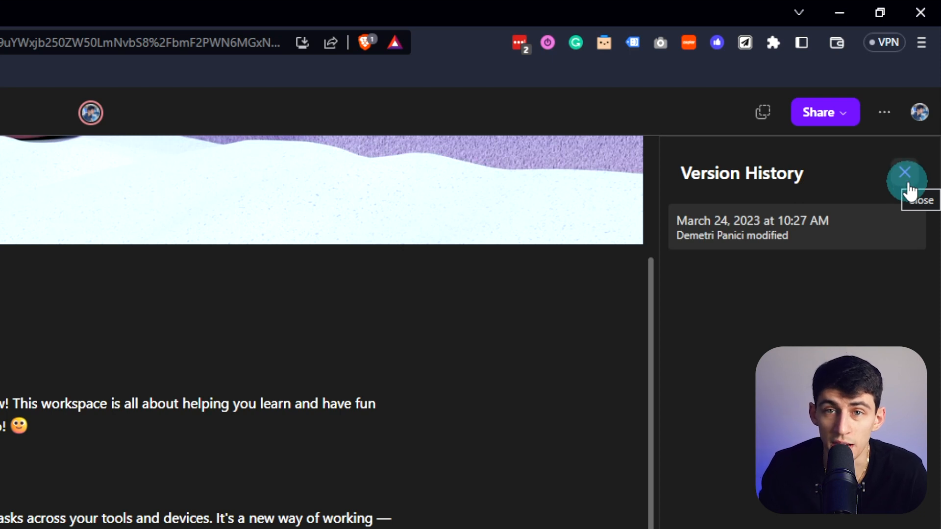
click(904, 171)
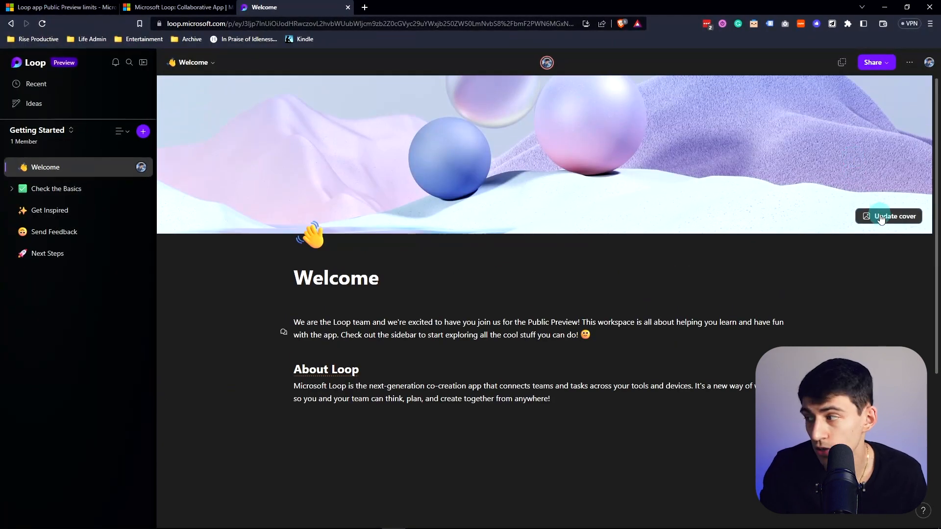
- Set the Welcome page cover to the colourful geometric blocks image from the gallery
click(888, 215)
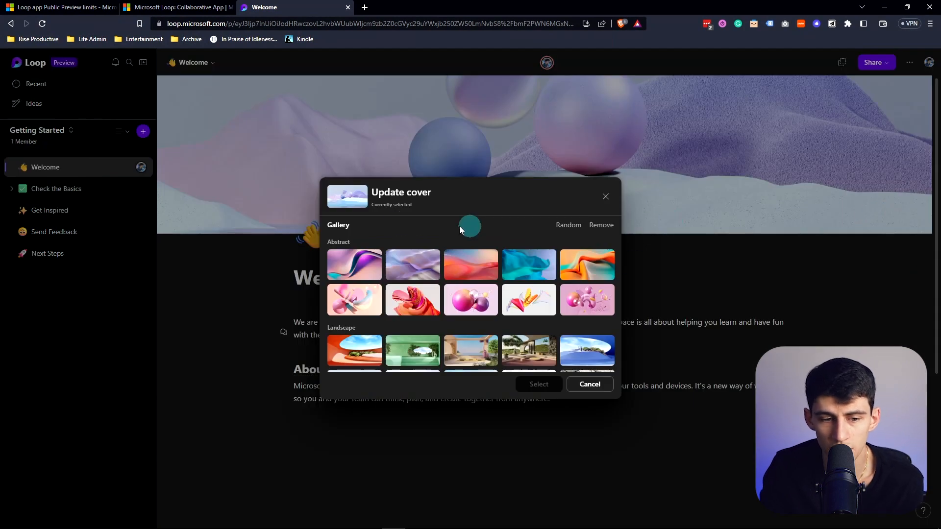
scroll(down, 3)
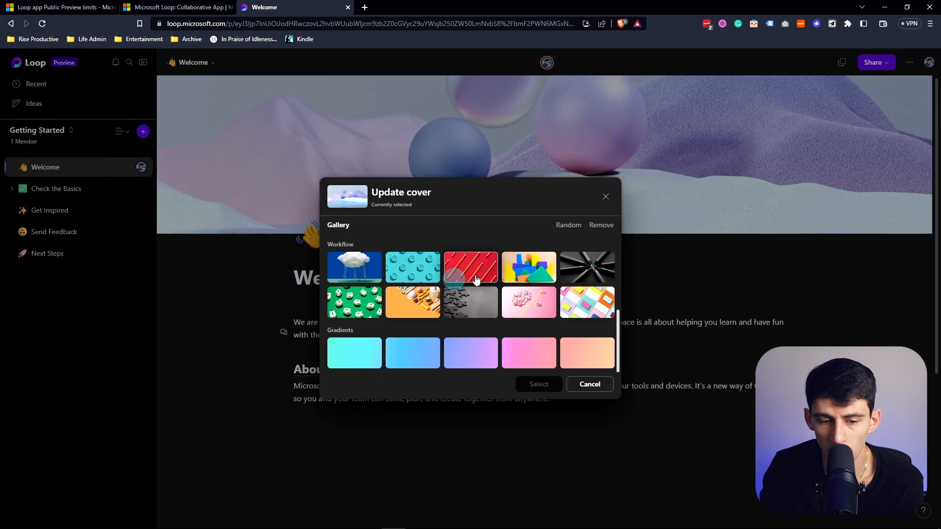
scroll(down, 3)
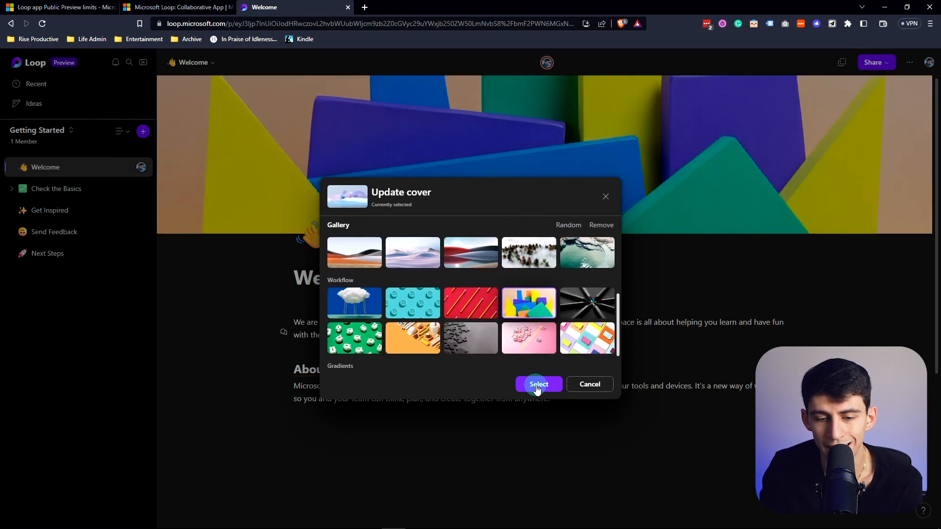
click(539, 384)
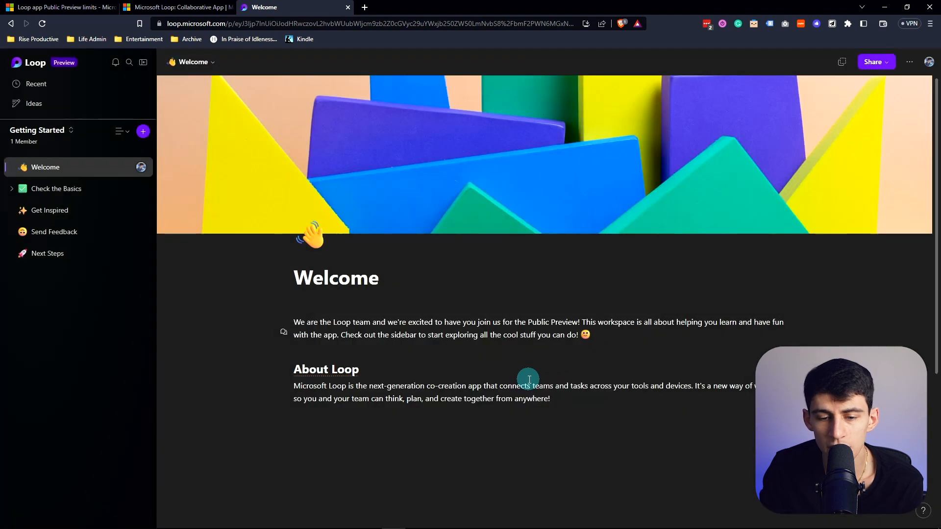
mouse_move(543, 61)
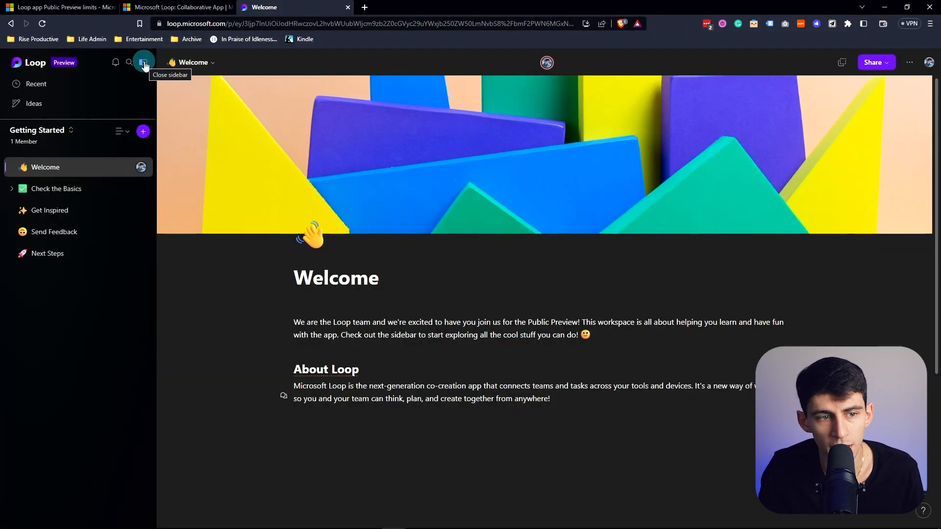
- Hide the sidebar, switch to Light theme in Settings and try the Copilot experiment
click(143, 63)
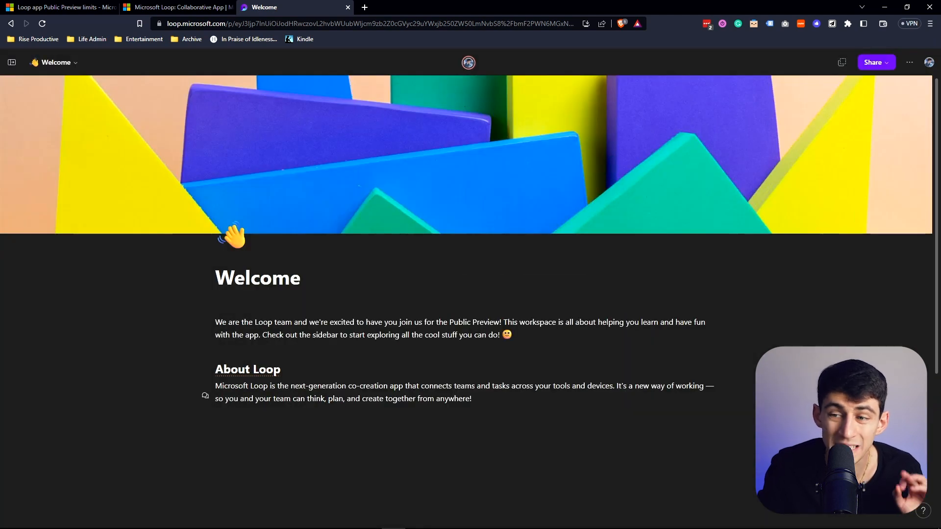
mouse_move(910, 63)
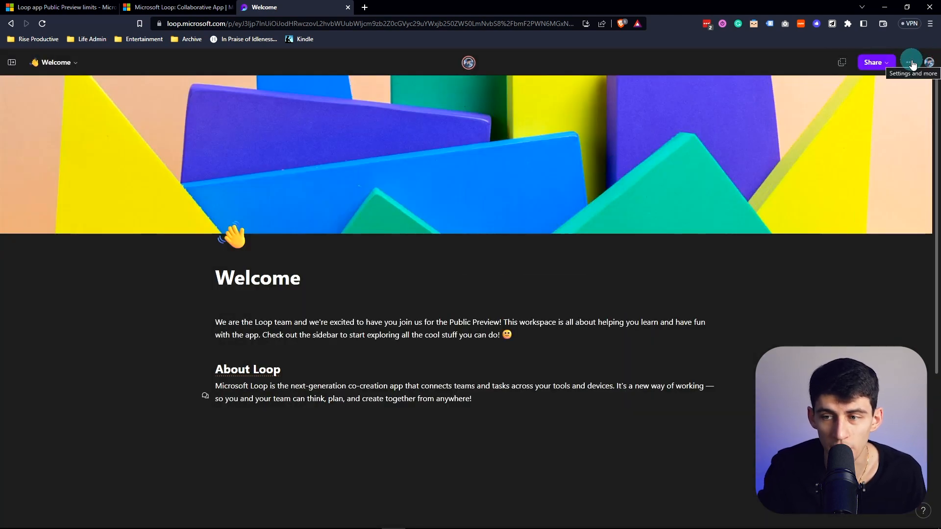
click(909, 62)
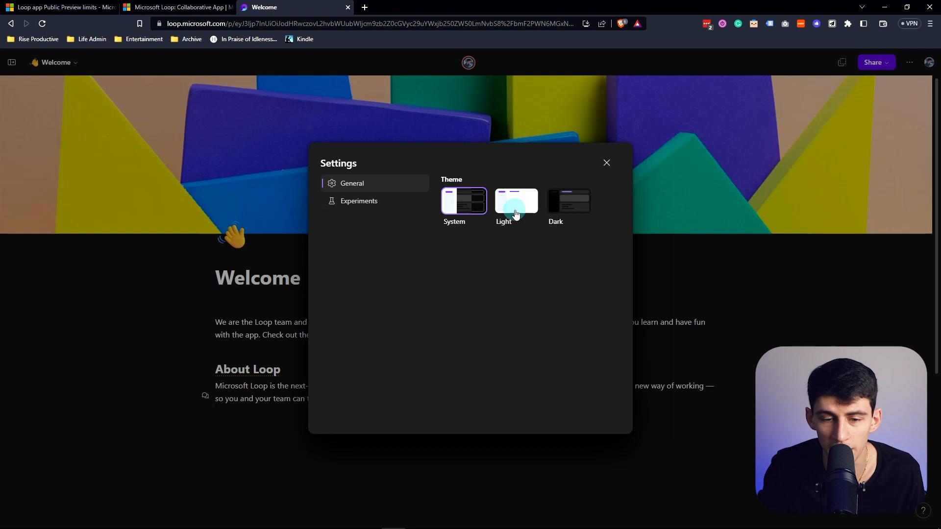
click(516, 201)
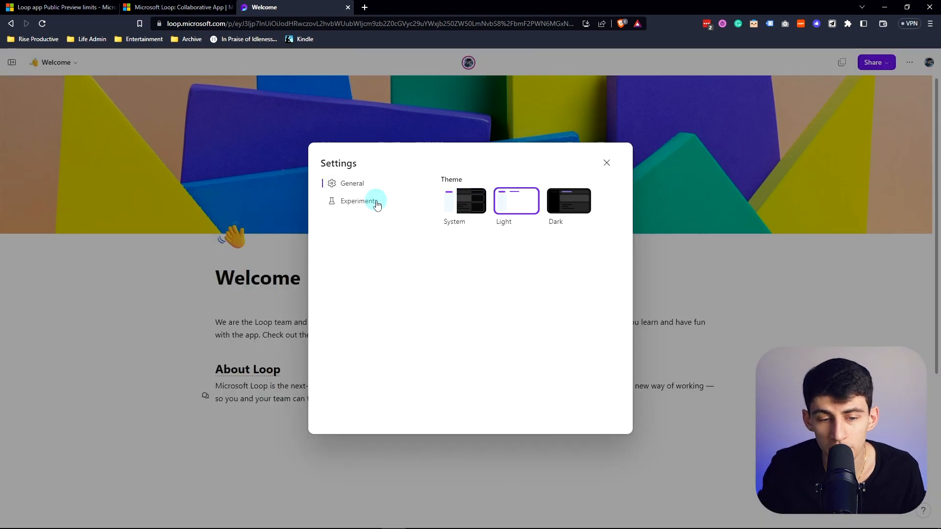
click(359, 200)
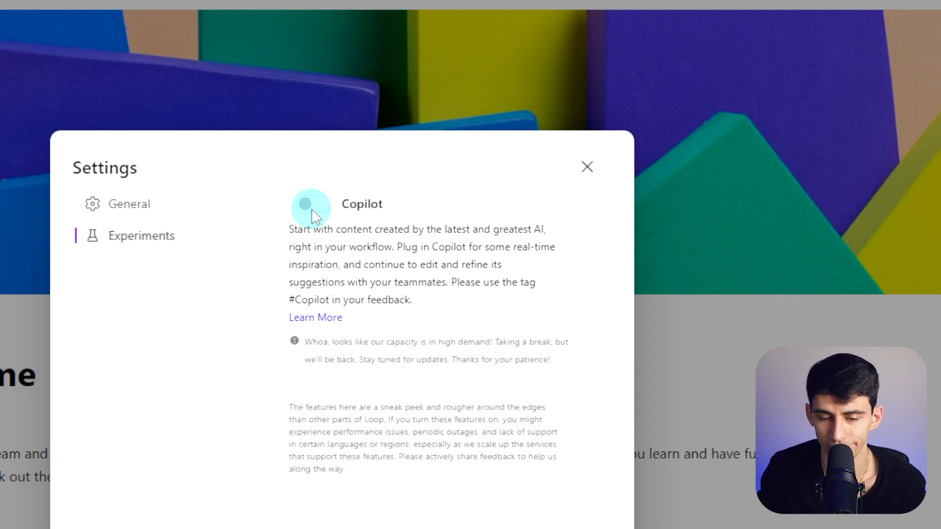
click(586, 167)
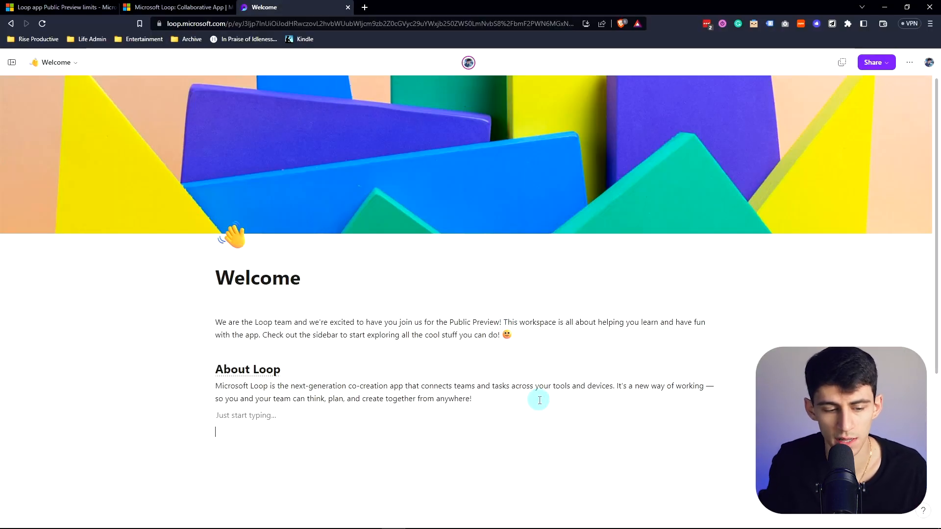
- Nest Get Inspired under Welcome, open it and bring up its Share options
text(/)
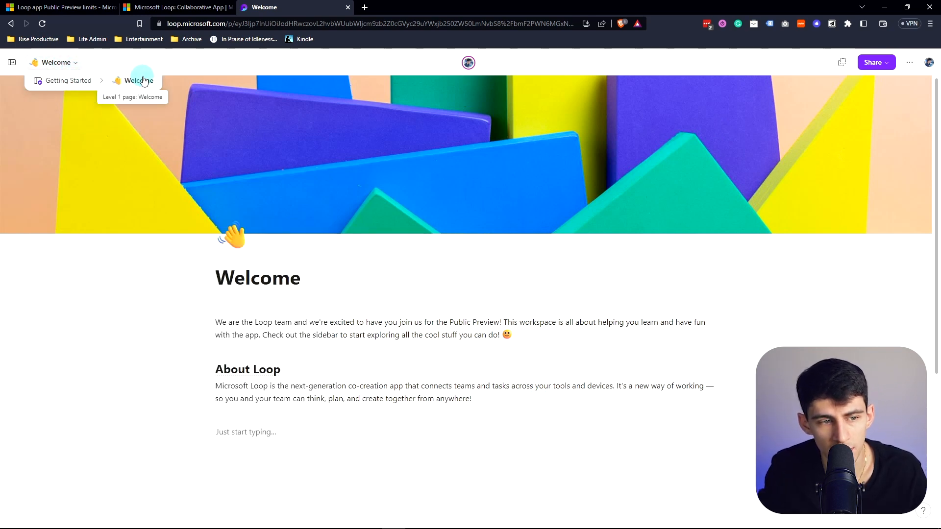
mouse_move(135, 67)
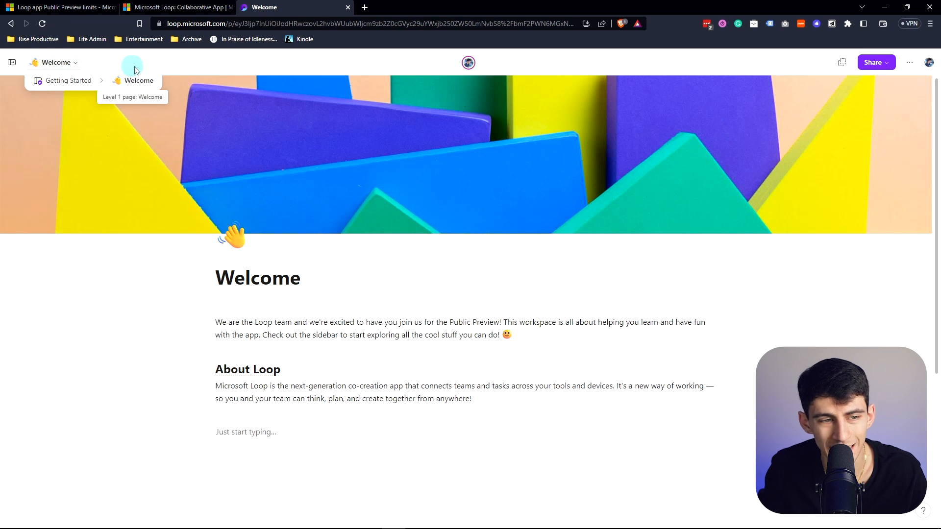
mouse_move(67, 81)
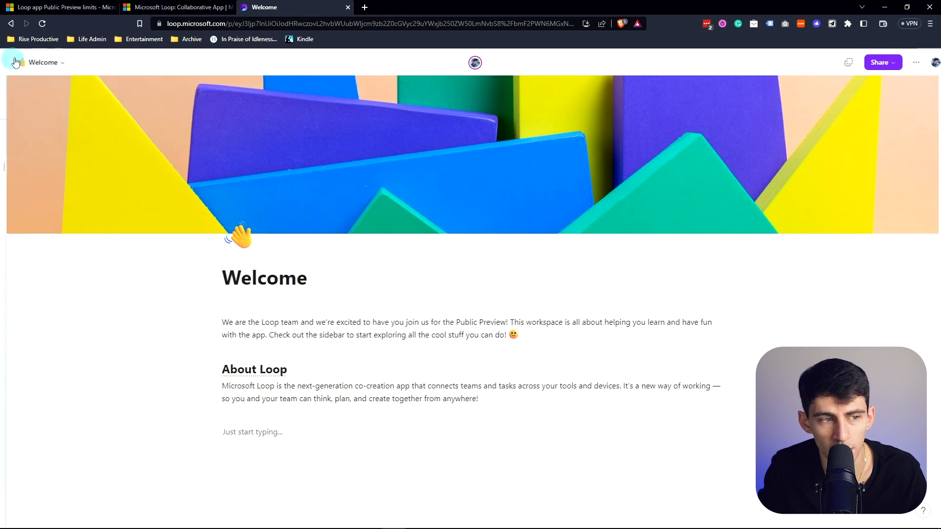
click(17, 62)
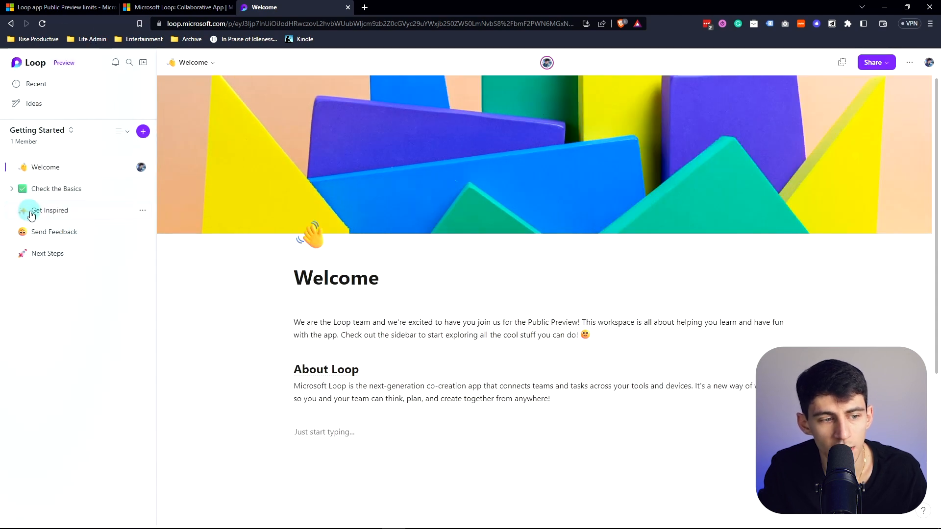
click(12, 167)
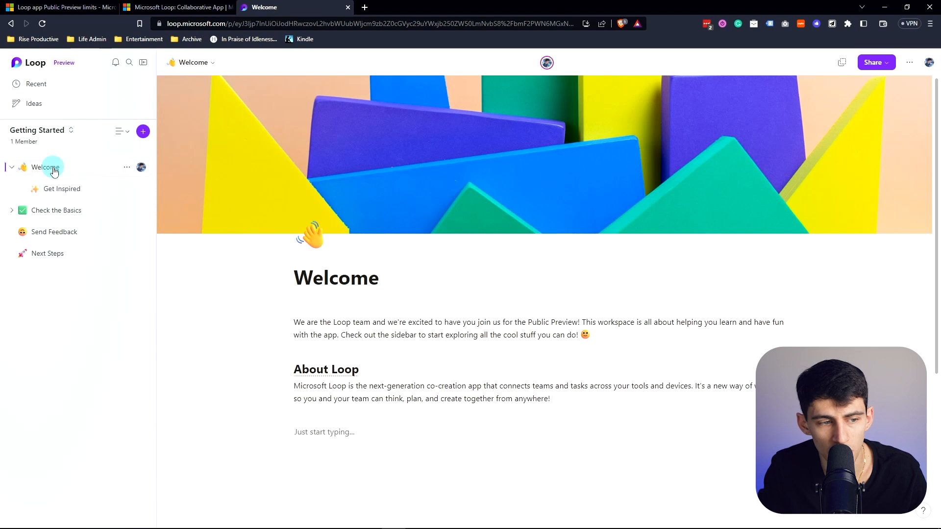
scroll(down, 3)
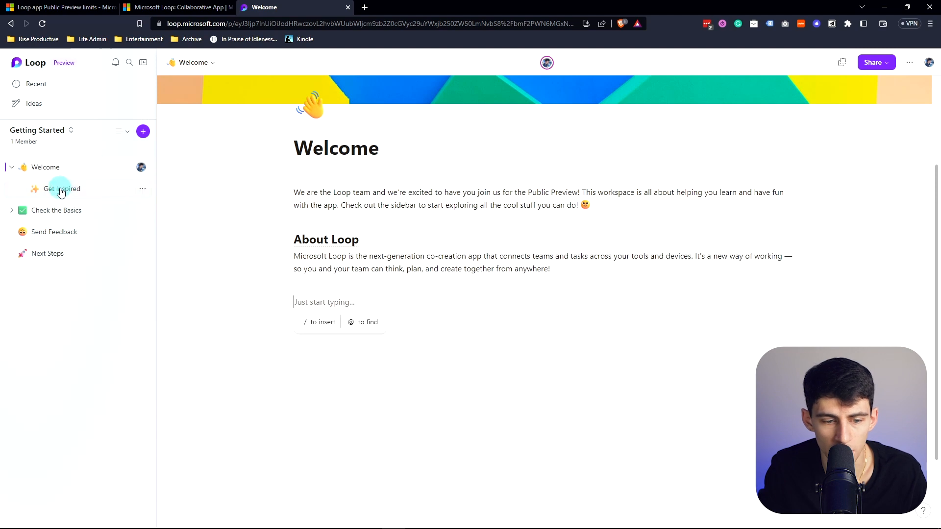
click(61, 189)
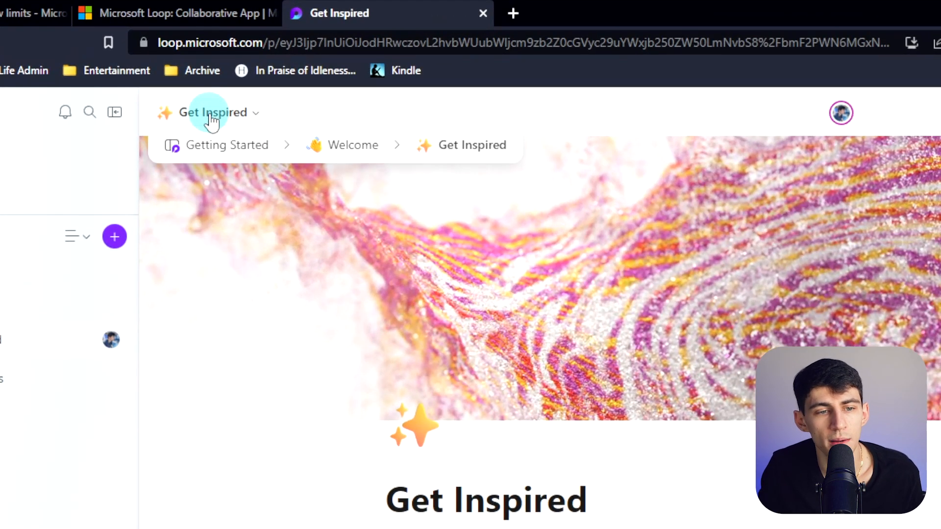
mouse_move(351, 145)
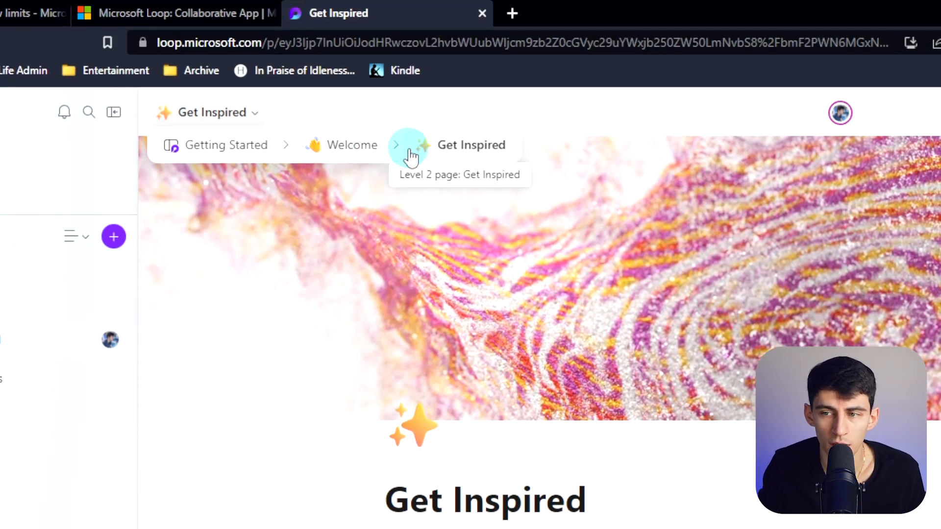
click(909, 63)
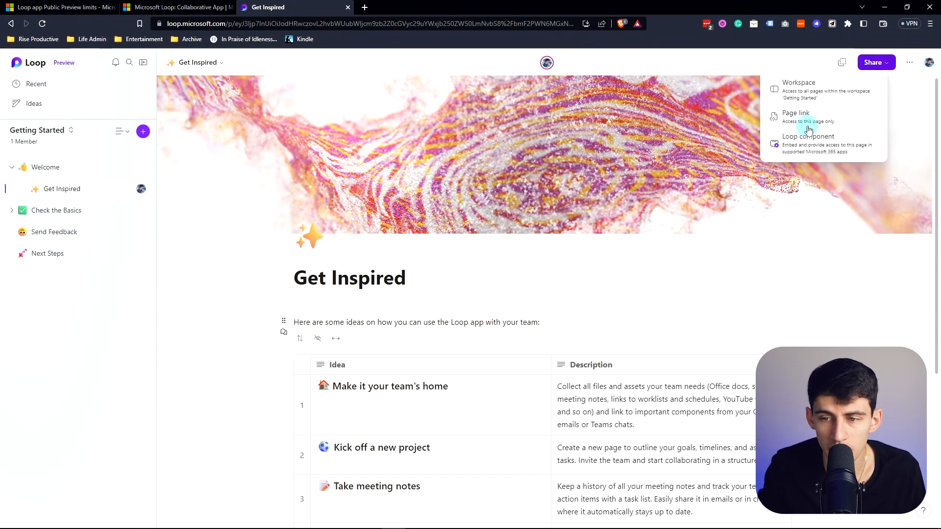
- Copy the Get Inspired page link and paste it under the Welcome title as a link card
click(796, 114)
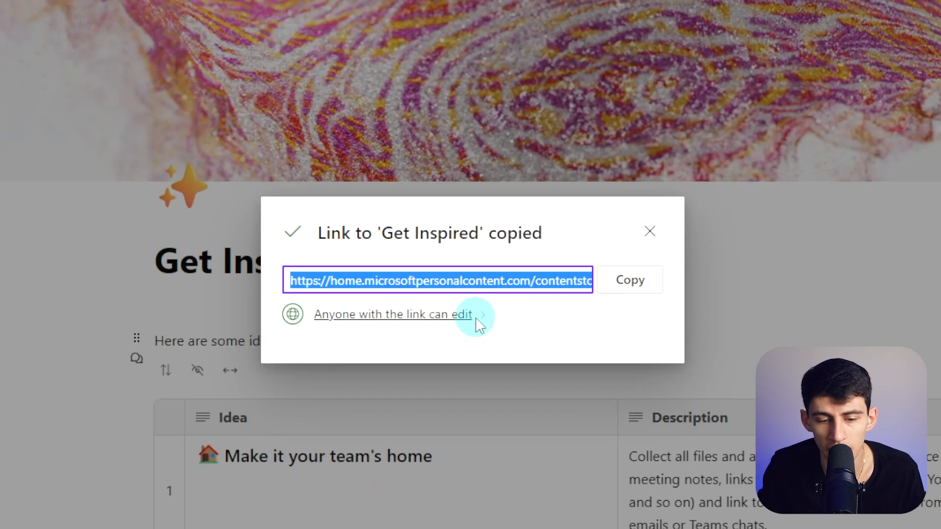
click(393, 314)
text(Get S)
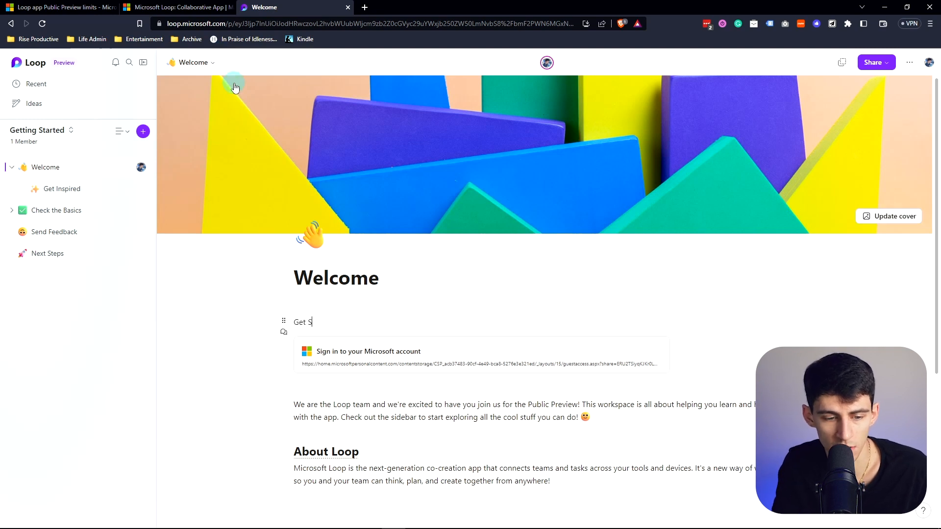
- Link the Get Started text to the Get Inspired page and follow it to test
click(418, 305)
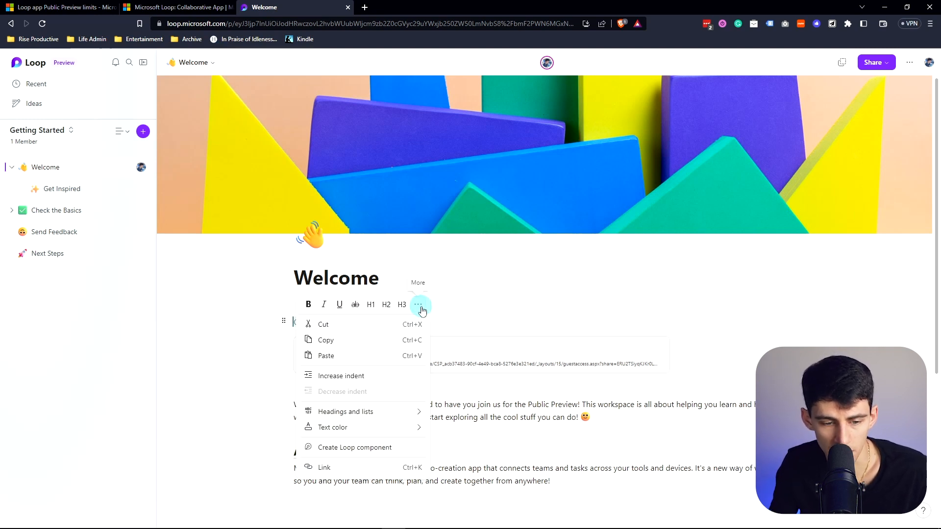
click(323, 466)
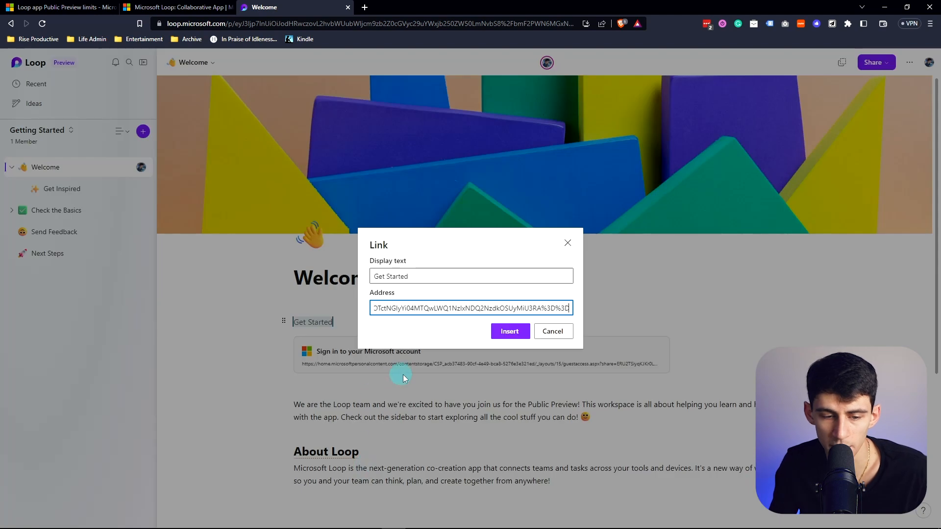
click(509, 332)
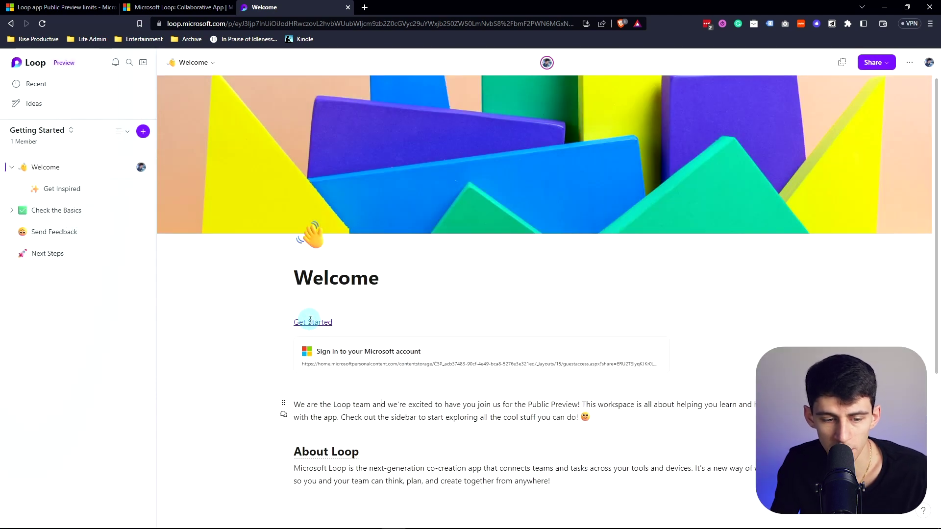
click(314, 322)
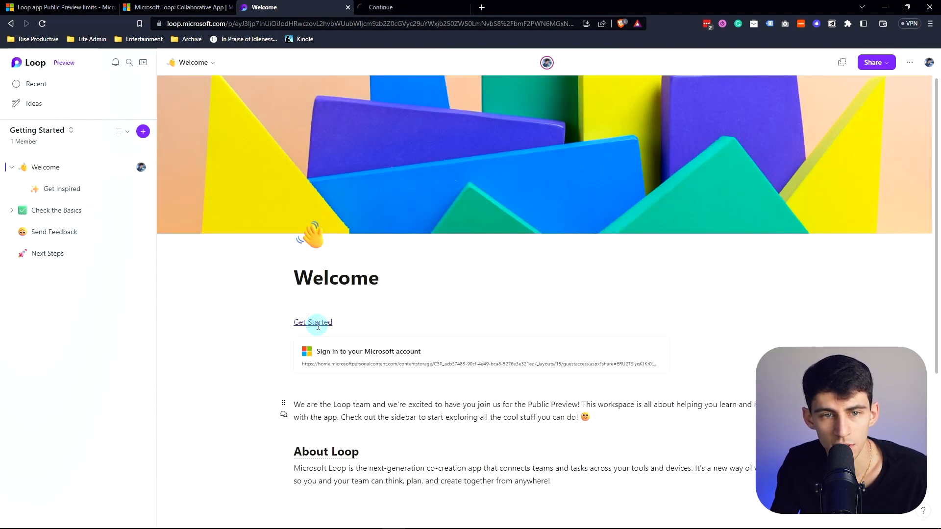
click(312, 321)
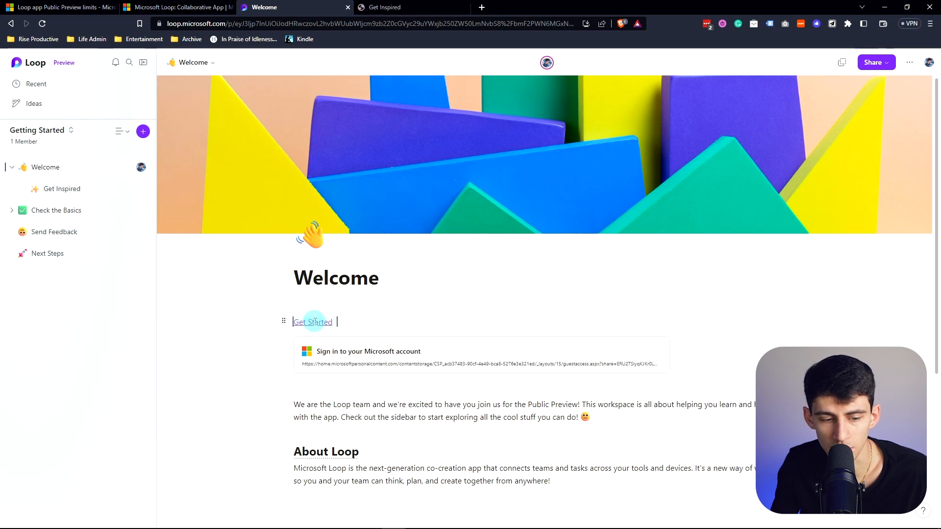
click(313, 322)
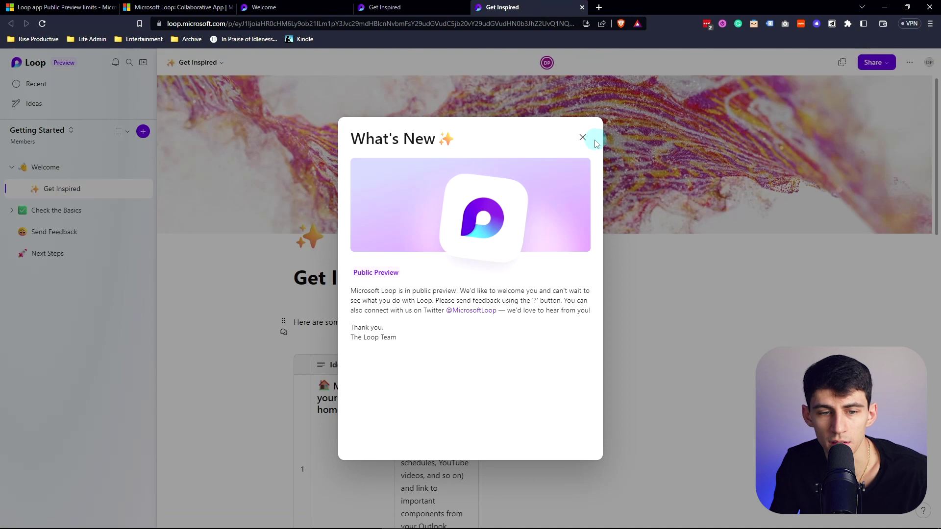
click(582, 137)
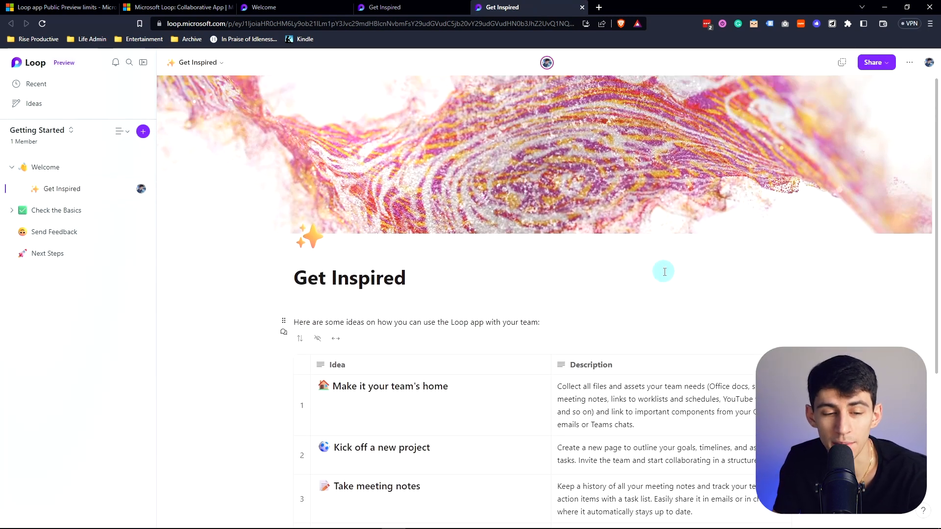
- Return to Welcome, re-edit the Get Started link address and save it again
click(45, 167)
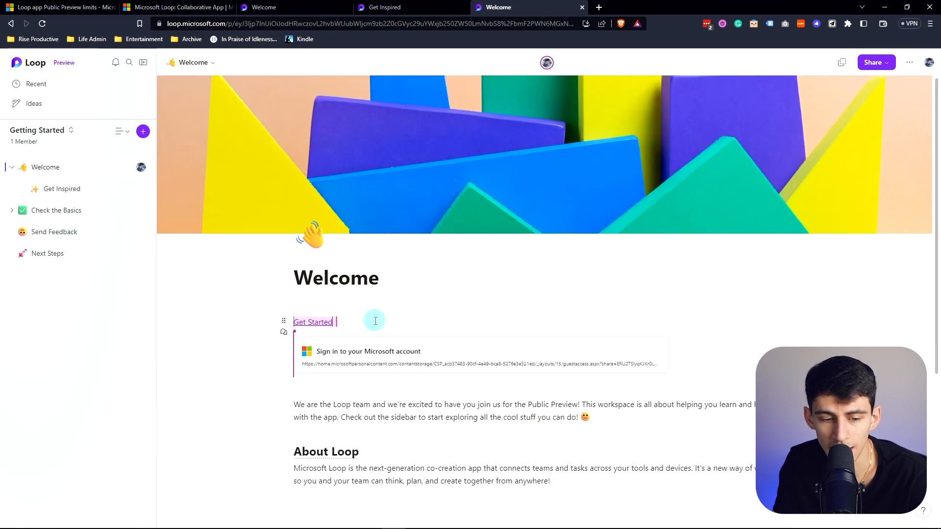
right_click(313, 322)
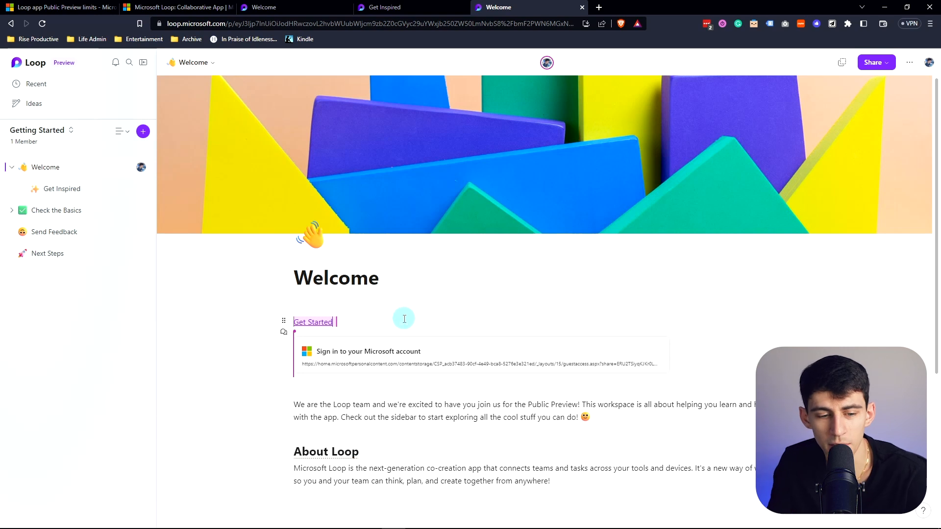
double_click(322, 321)
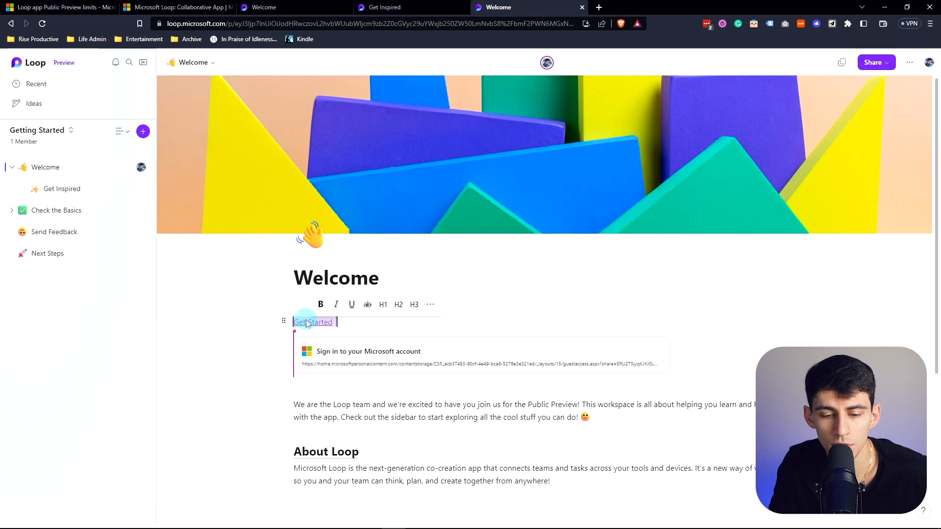
click(306, 321)
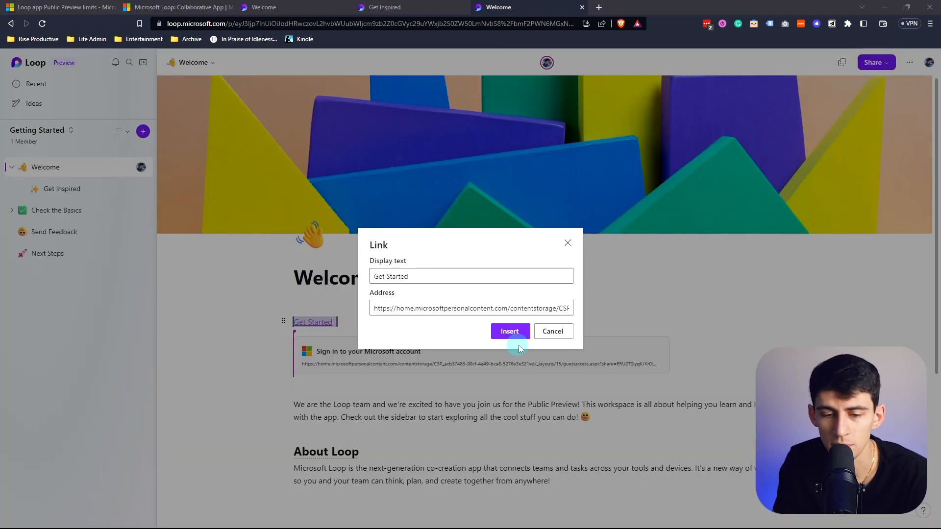
click(509, 331)
text(/)
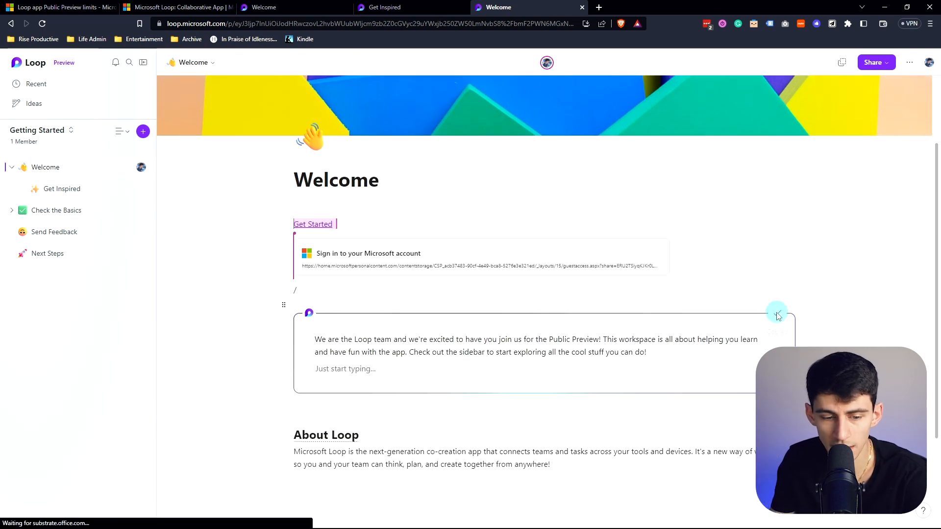
- Embed the welcome Loop component on Get Inspired, type a line there and check it syncs on Welcome
click(776, 314)
text(Type this right here)
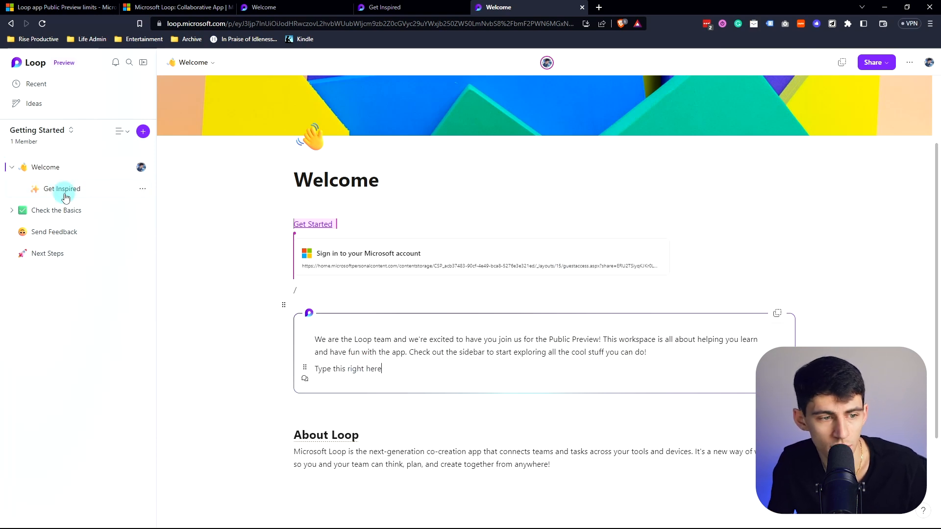
click(62, 189)
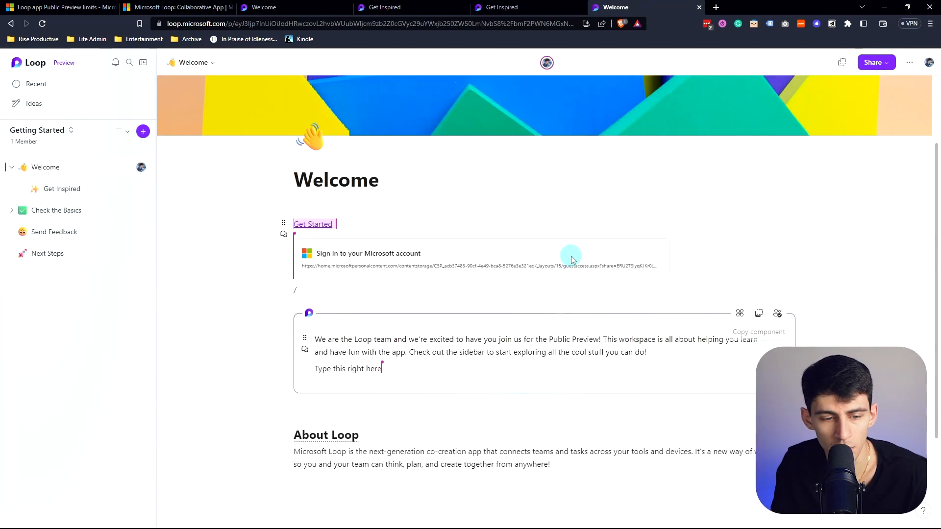
click(62, 189)
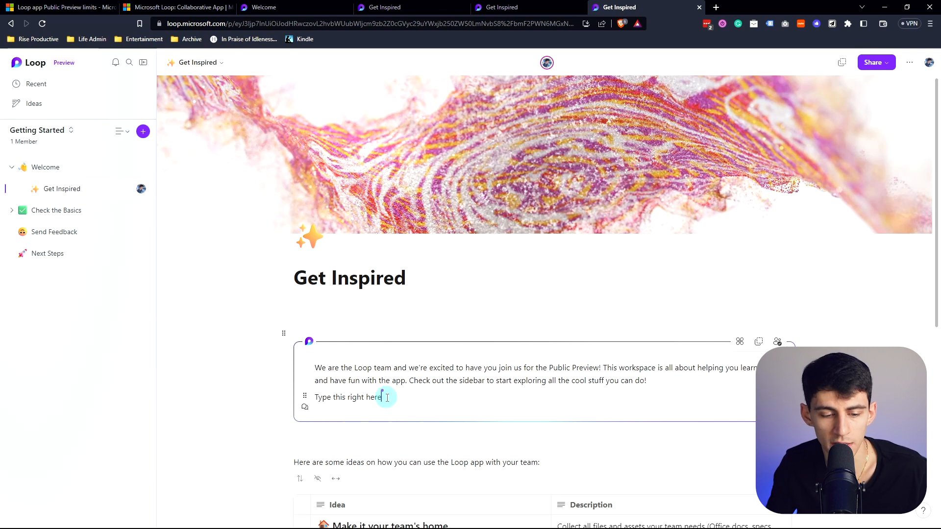
text(sdjf;lajfl;sajfjfaf)
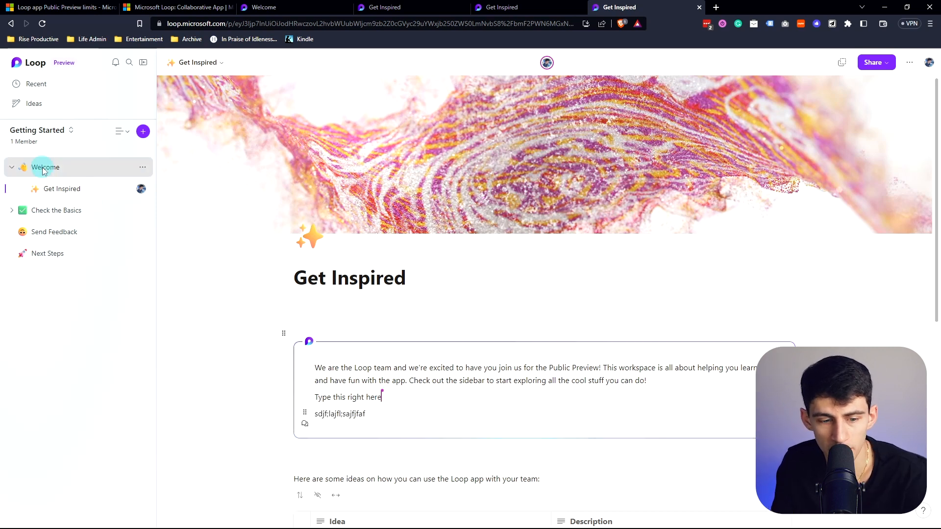
click(45, 166)
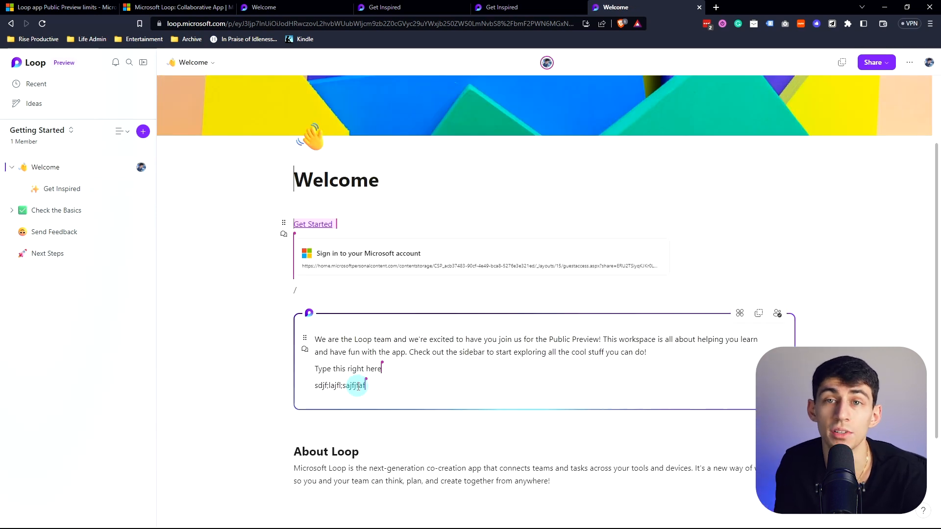
mouse_move(777, 313)
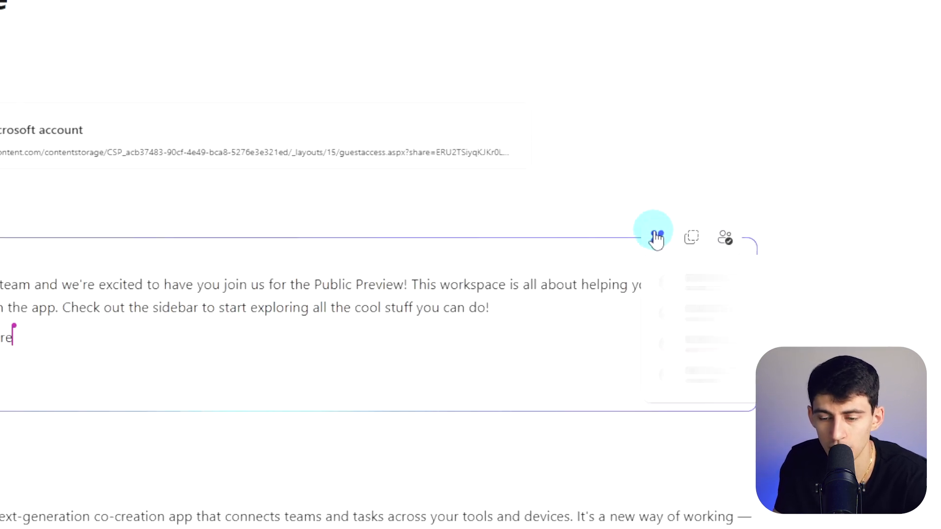
mouse_move(656, 236)
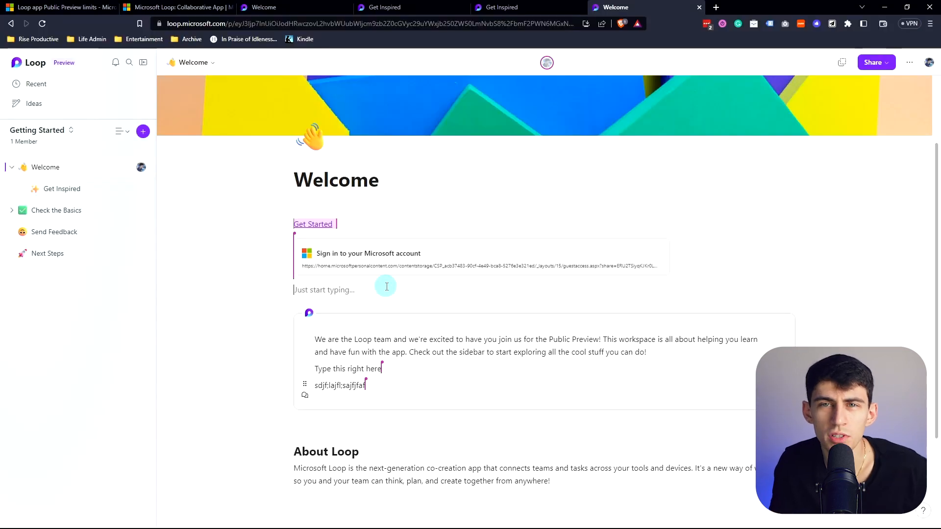
text(/)
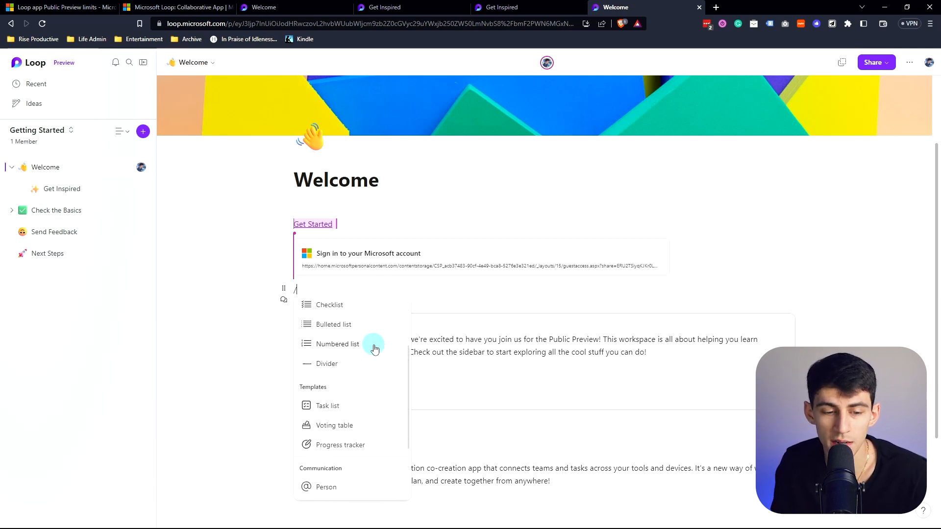
scroll(down, 3)
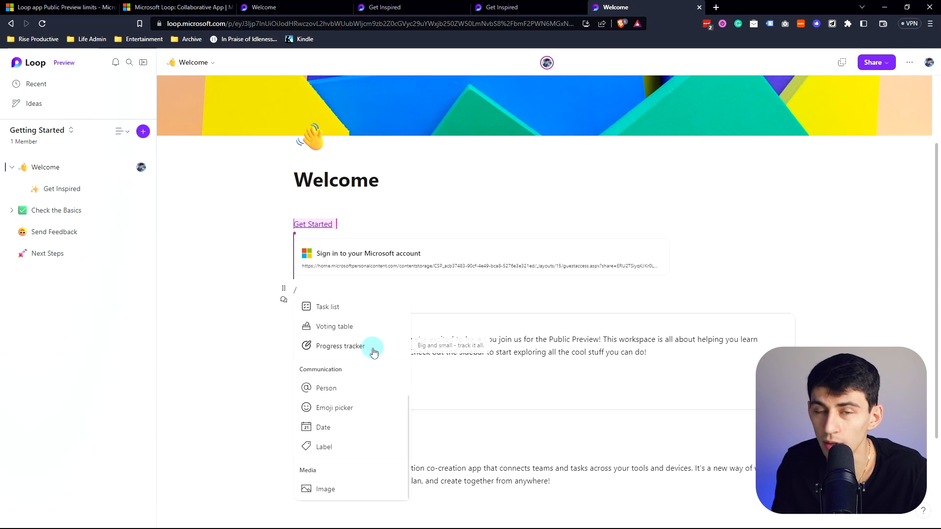
mouse_move(335, 388)
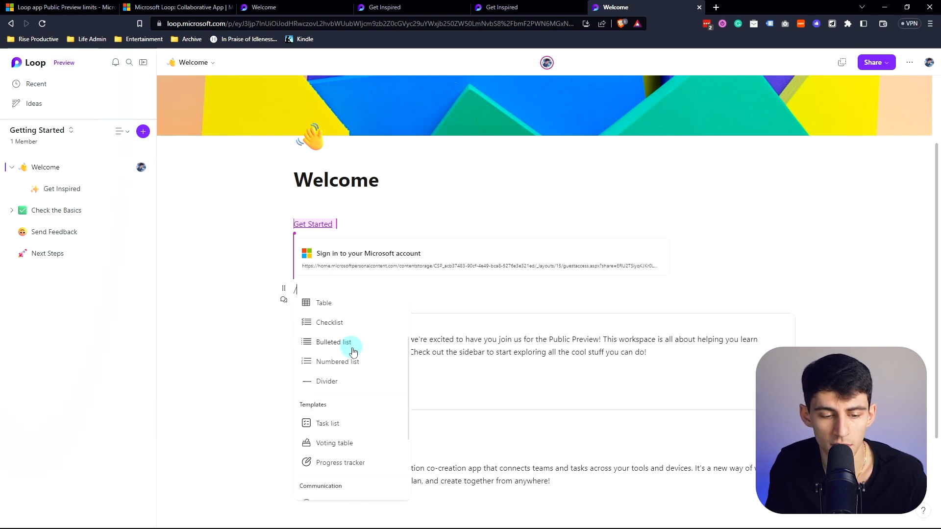
scroll(down, 3)
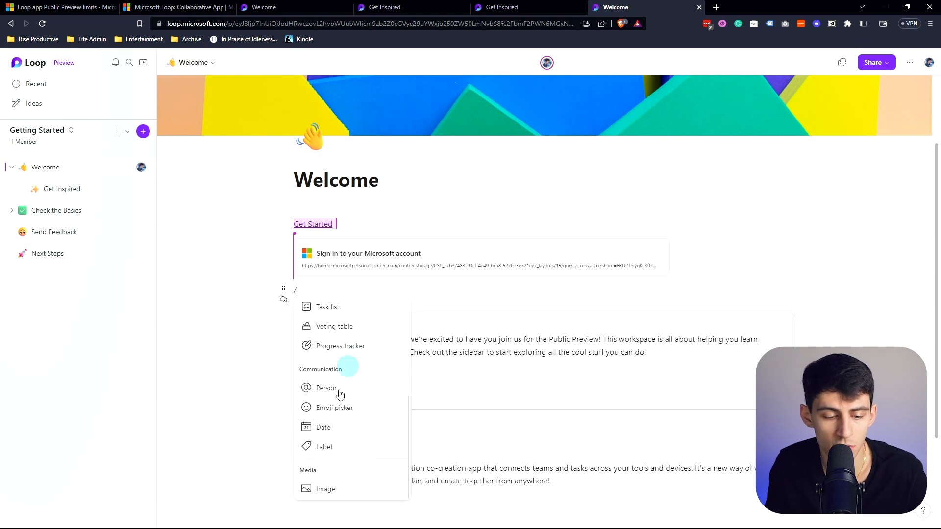
mouse_move(398, 463)
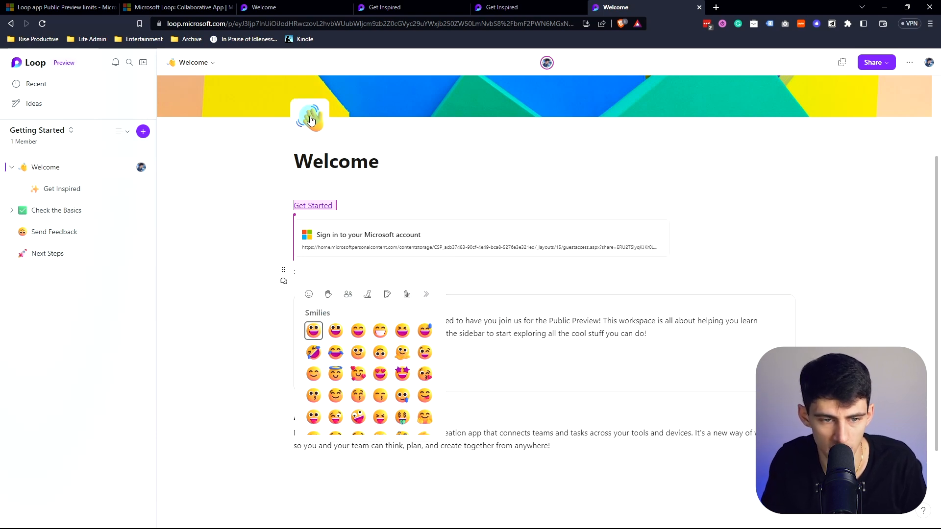
scroll(down, 3)
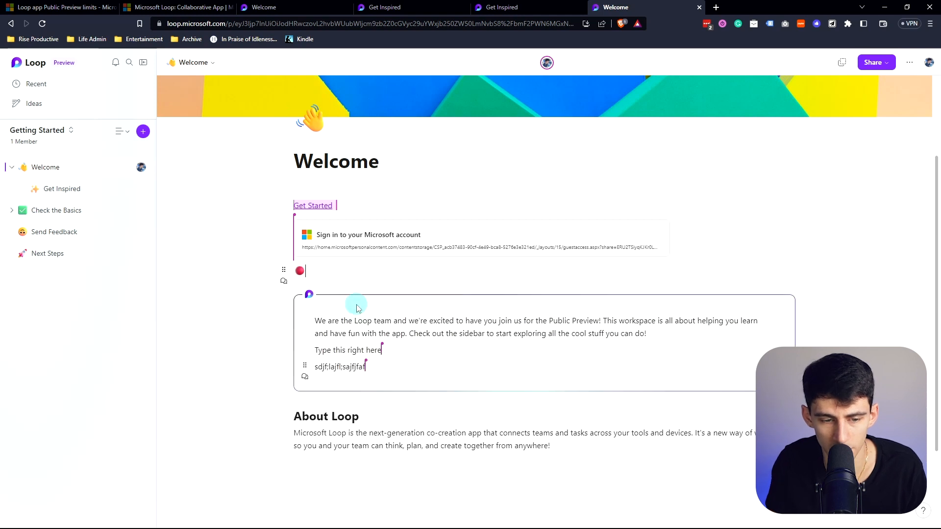
mouse_move(285, 270)
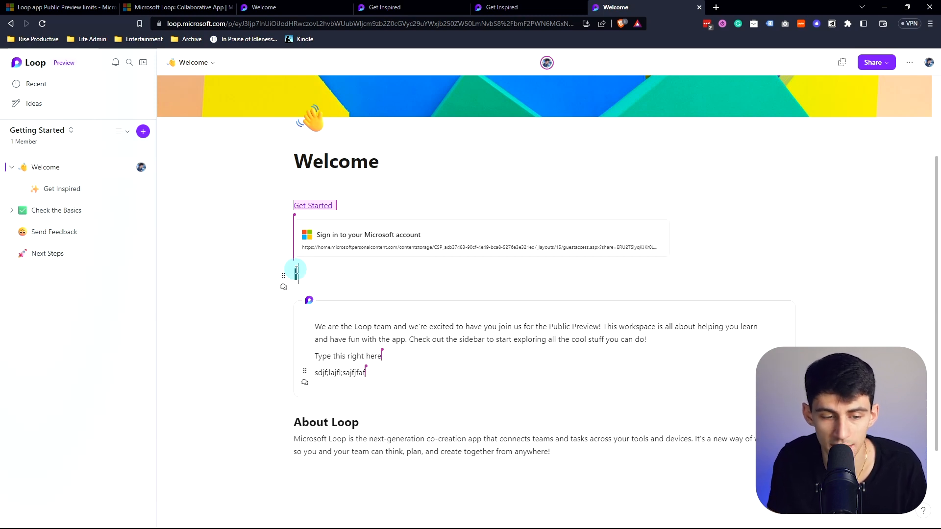
text(fjhas;ldfs;ladf)
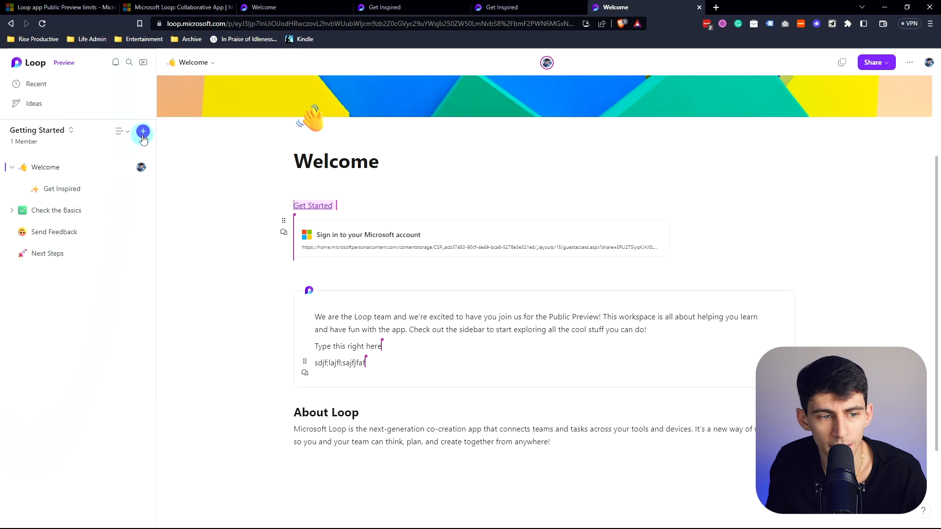
mouse_move(143, 131)
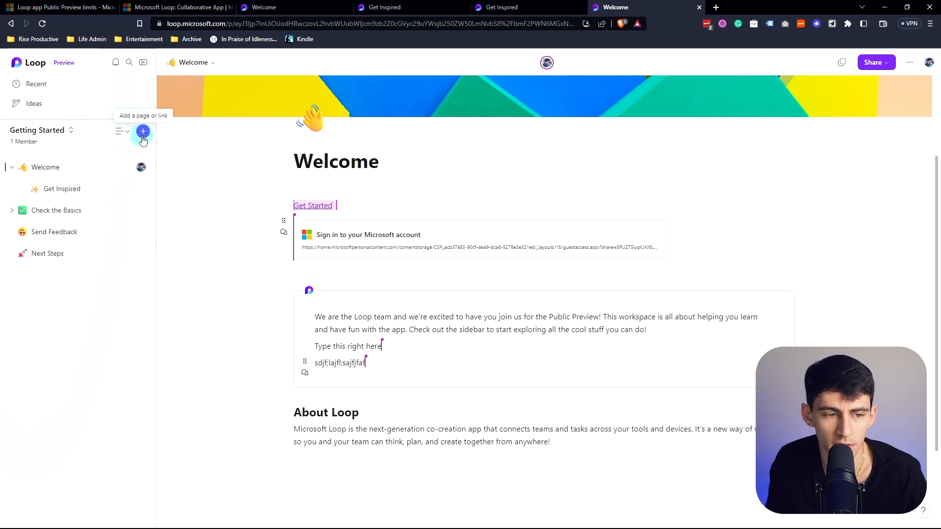
click(143, 132)
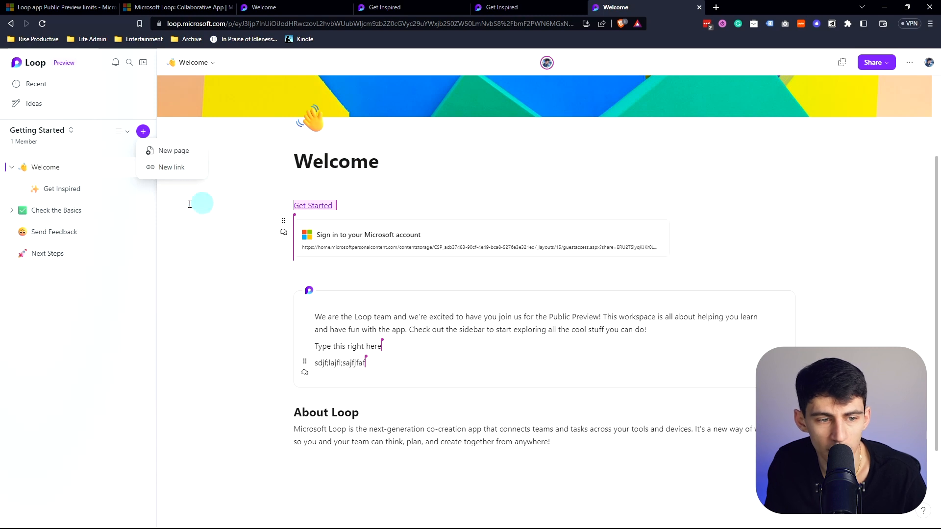
click(172, 167)
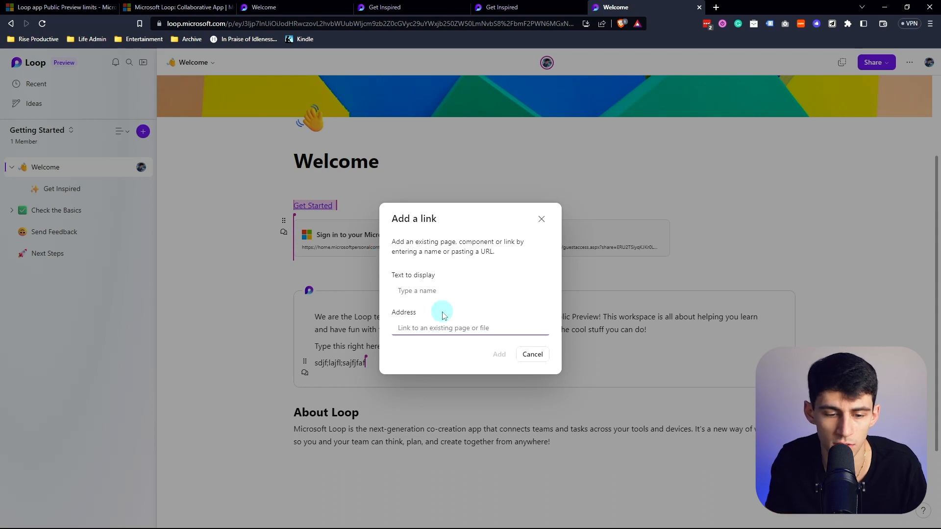
text(https://riseproductive.com)
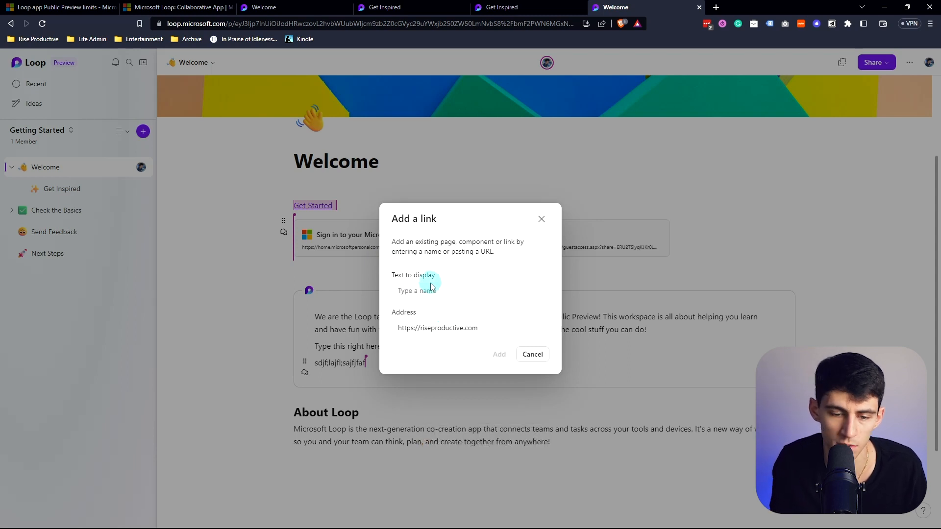
text(My Website)
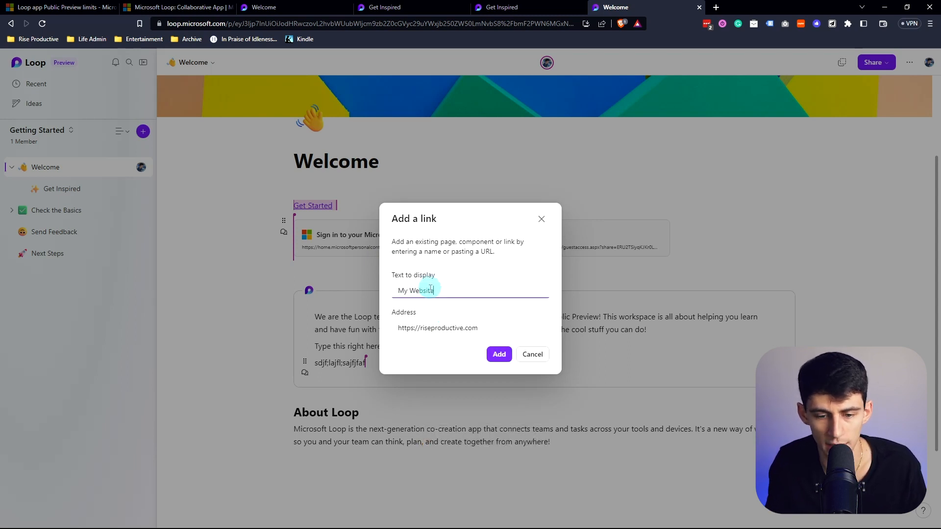
click(499, 355)
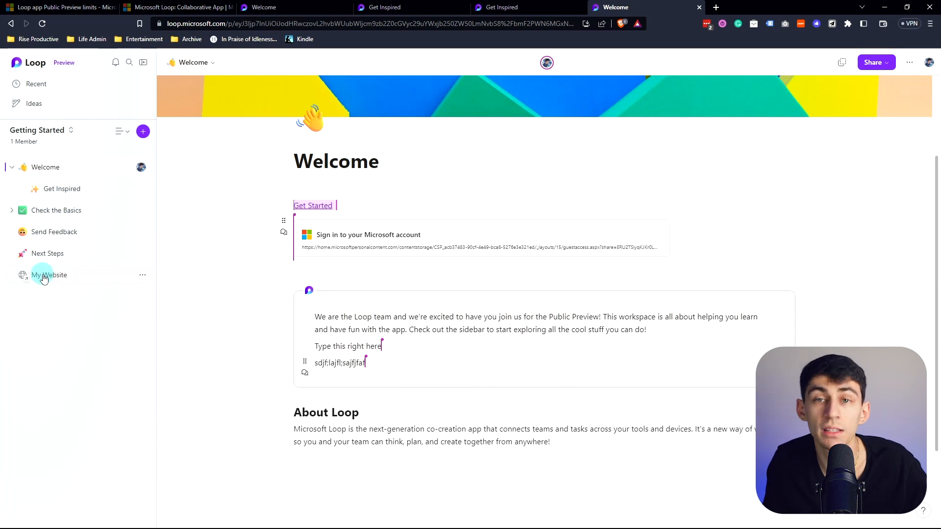
click(48, 275)
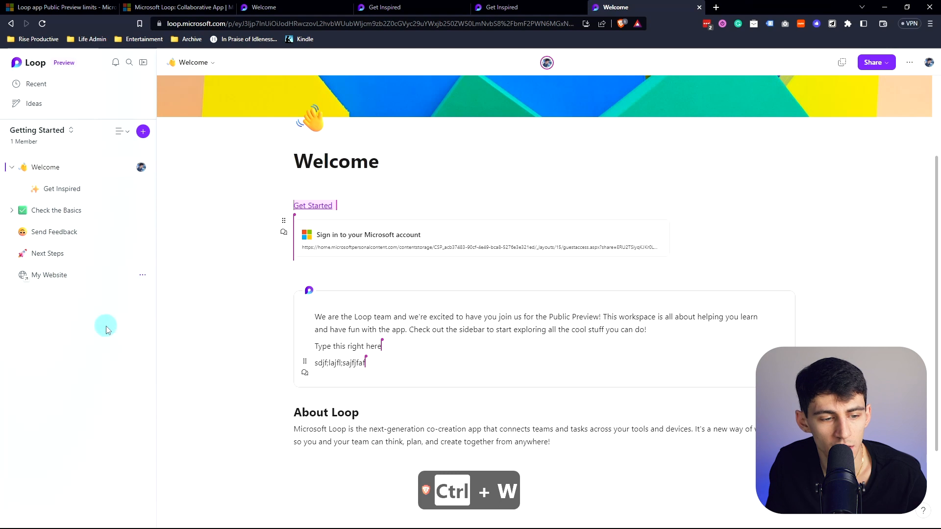
mouse_move(349, 101)
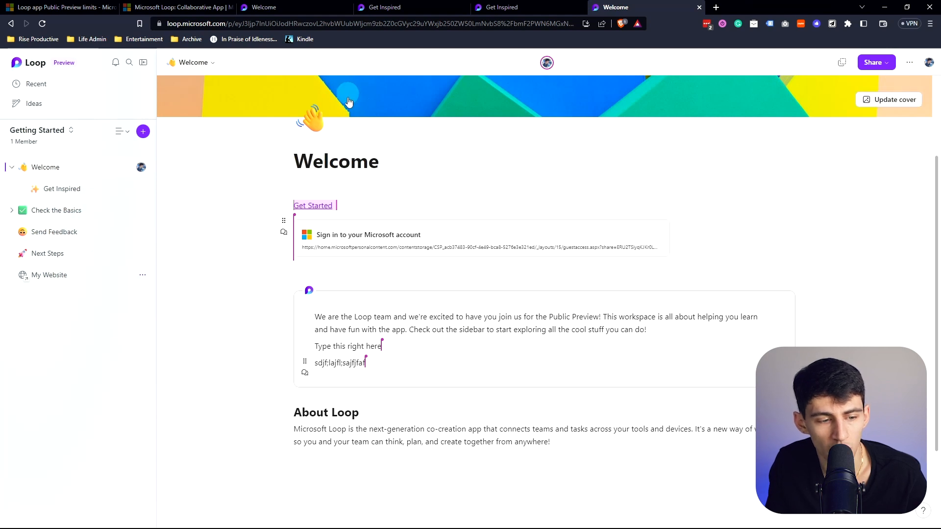
mouse_move(141, 274)
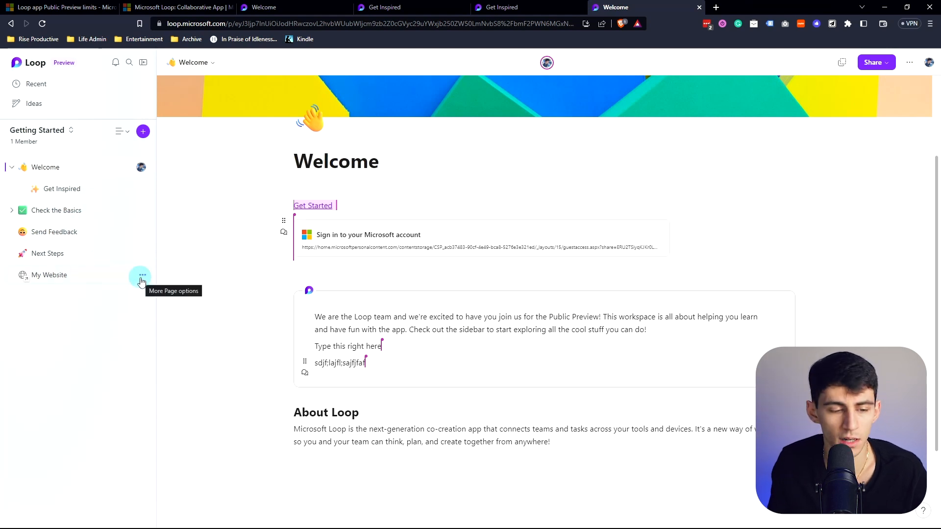
click(141, 274)
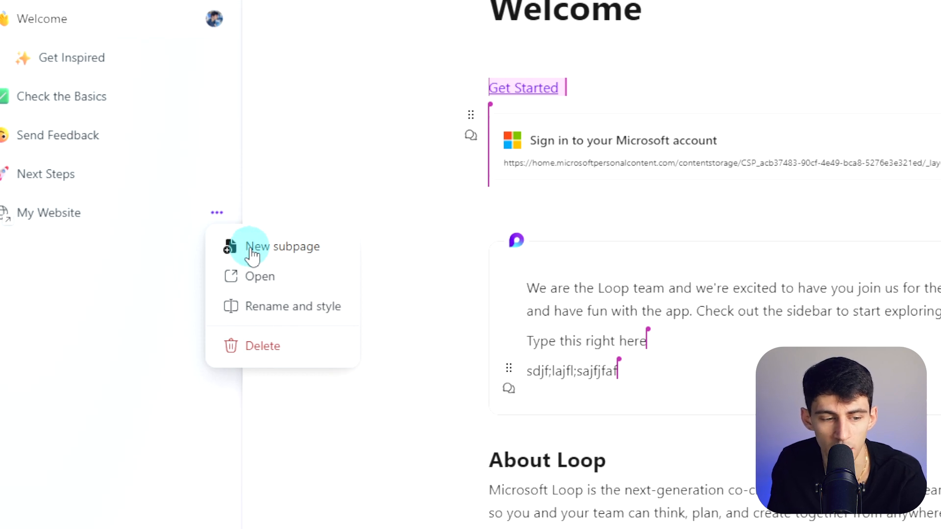
- Start a subpage under My Website and preview Project Planning, Product Wiki and Action Heroes templates
click(253, 247)
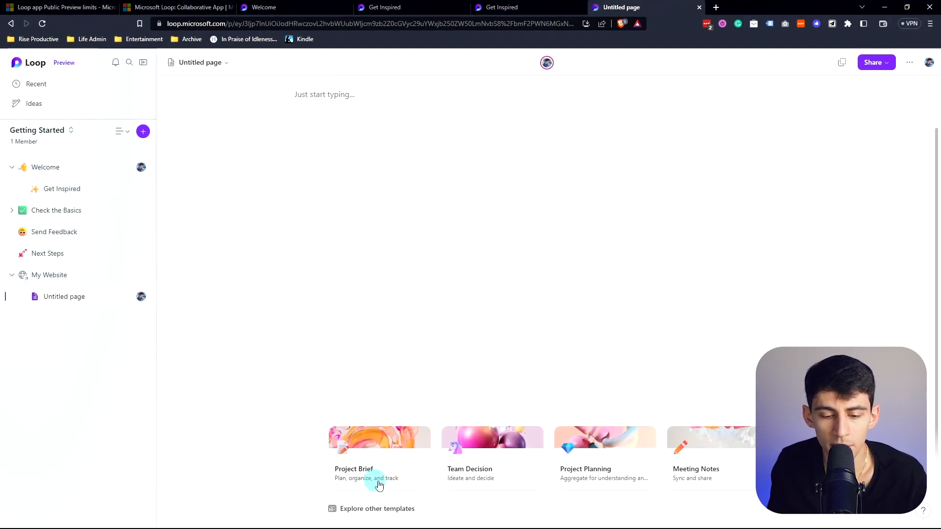
mouse_move(359, 510)
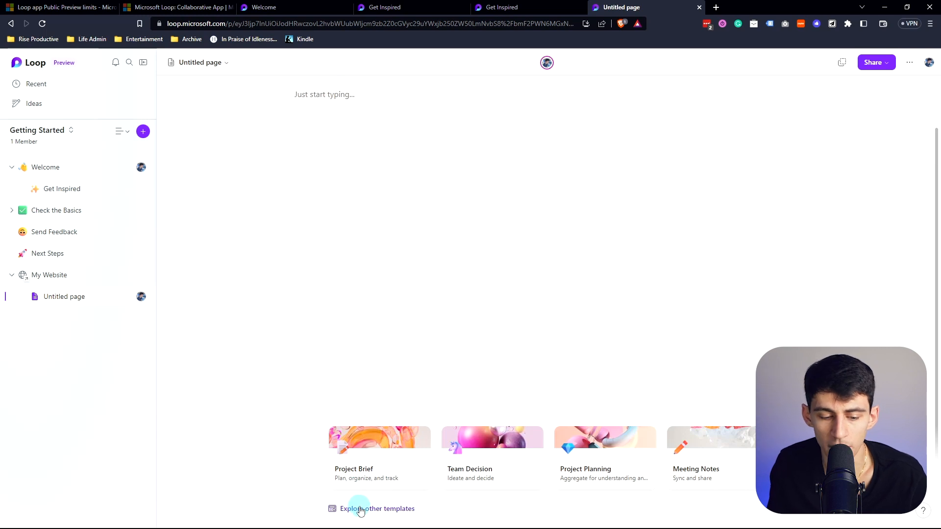
click(377, 509)
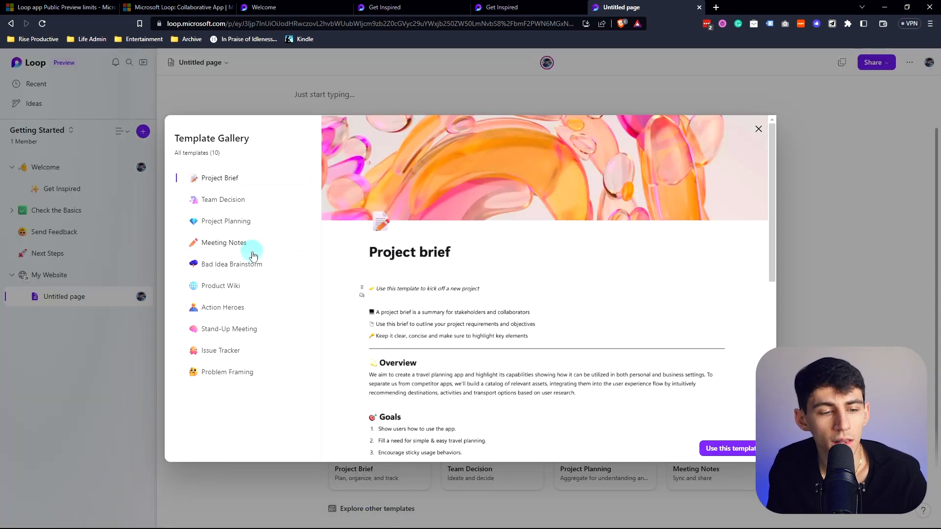
mouse_move(262, 210)
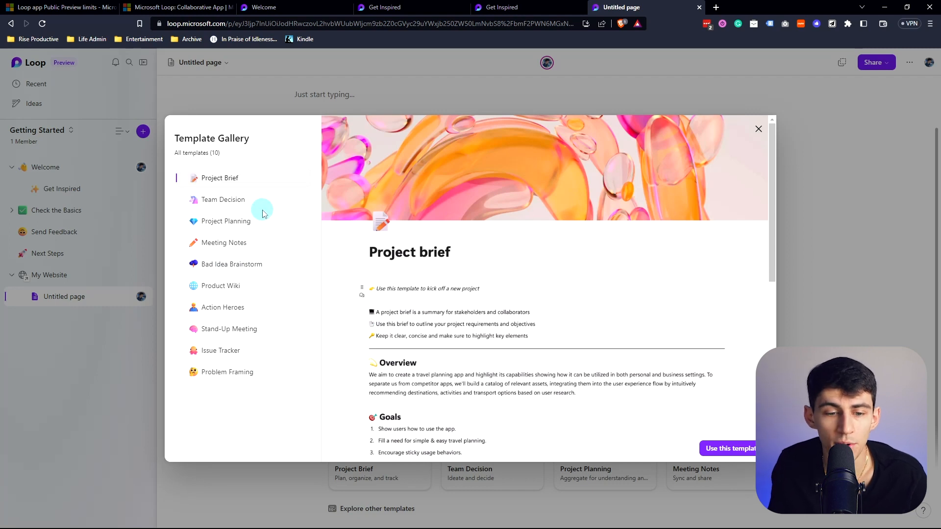
click(225, 221)
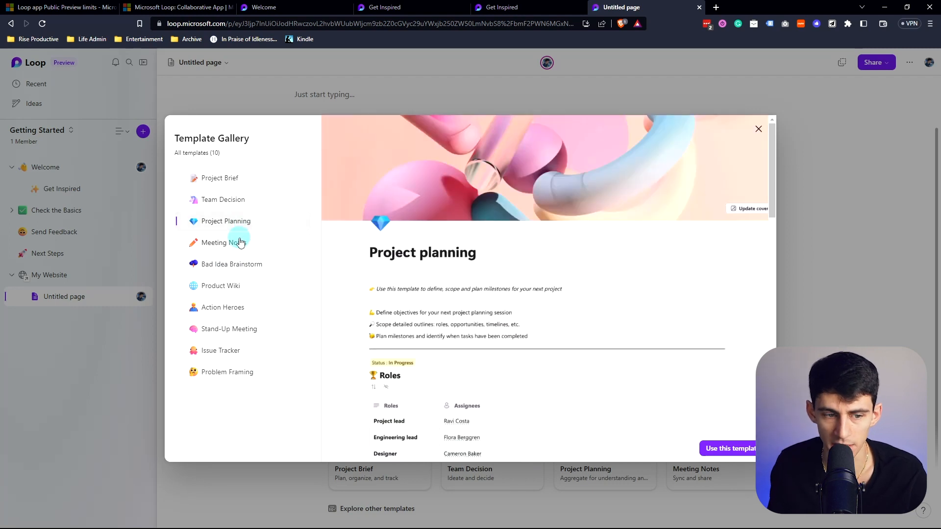
click(221, 286)
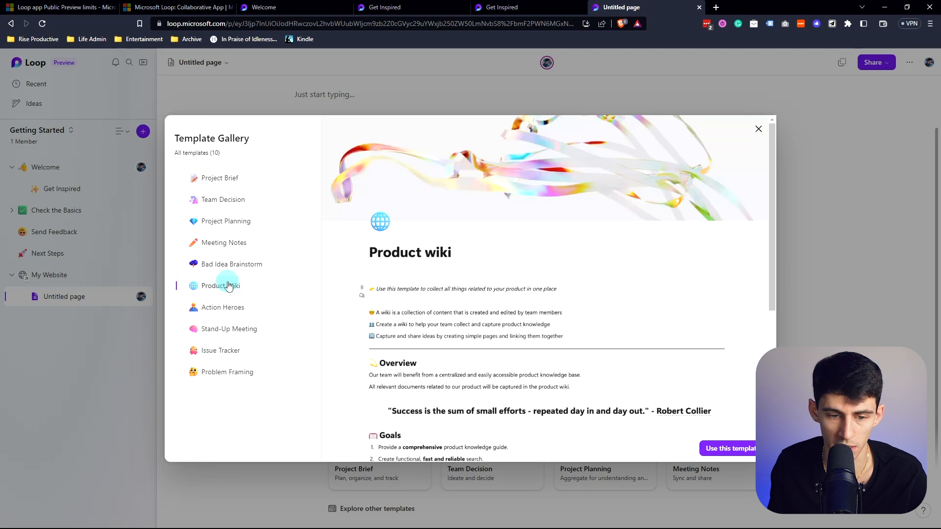
click(221, 307)
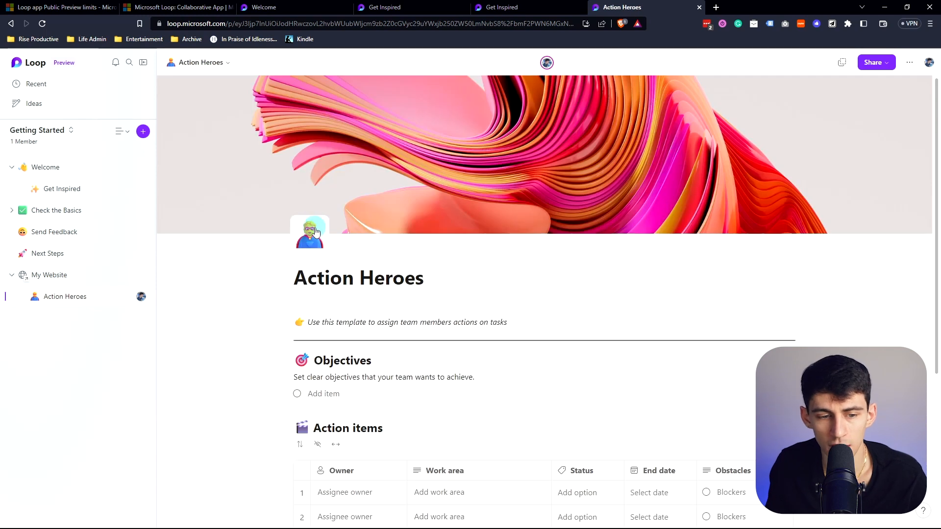
mouse_move(888, 184)
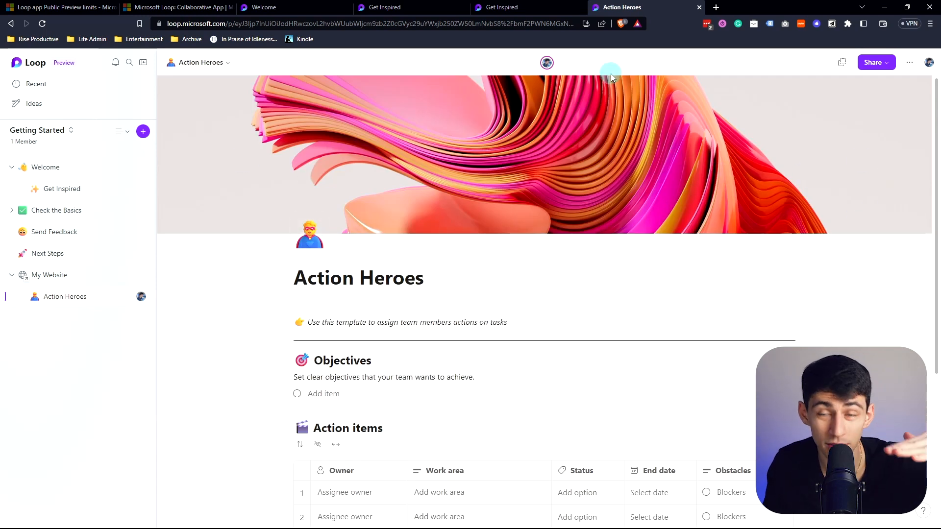
mouse_move(862, 119)
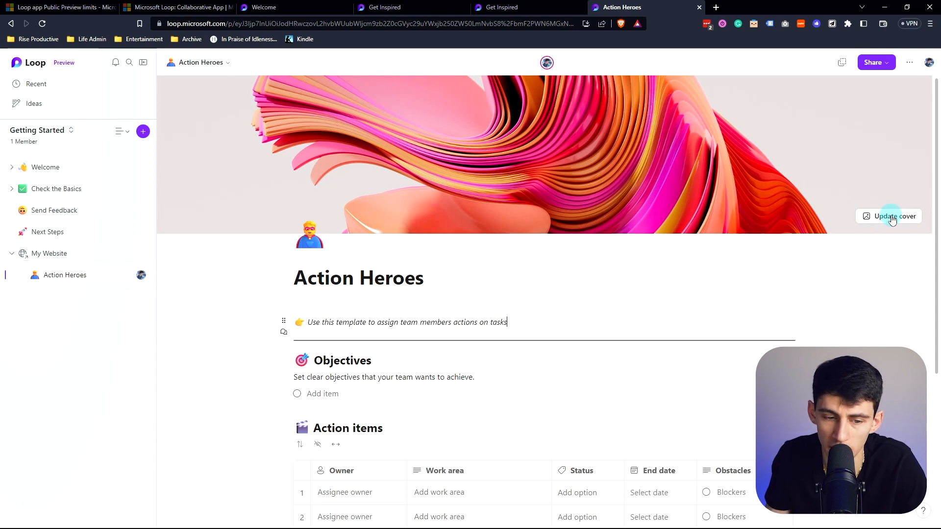
mouse_move(508, 298)
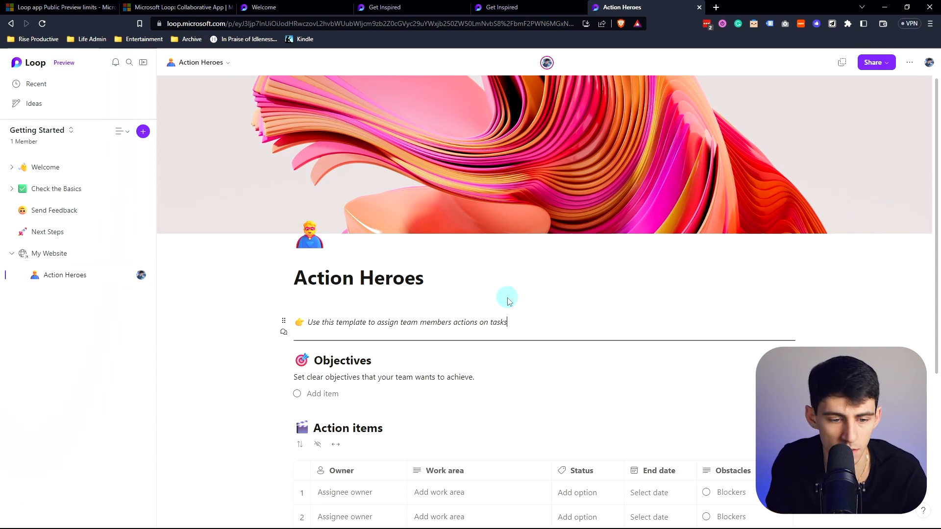
scroll(down, 3)
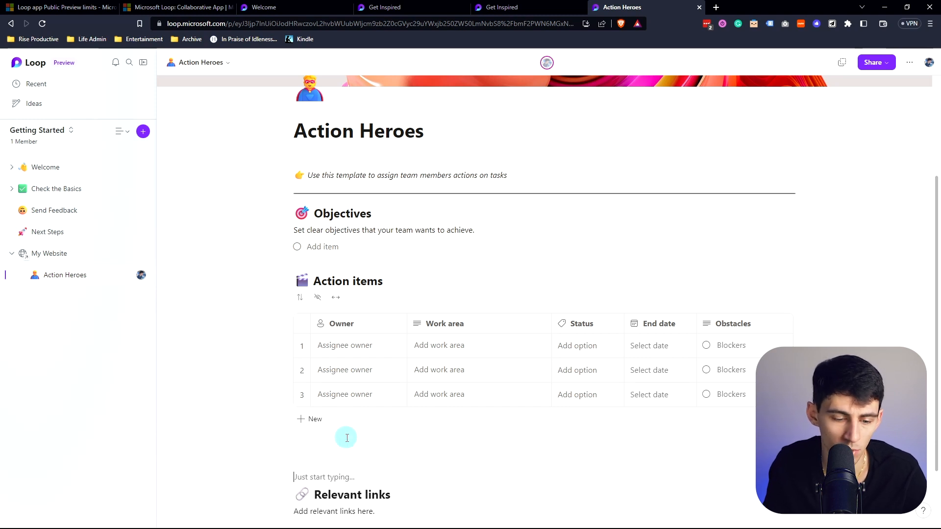
- Add a blank two-column table below Action items and show Column 2's label choices
scroll(down, 3)
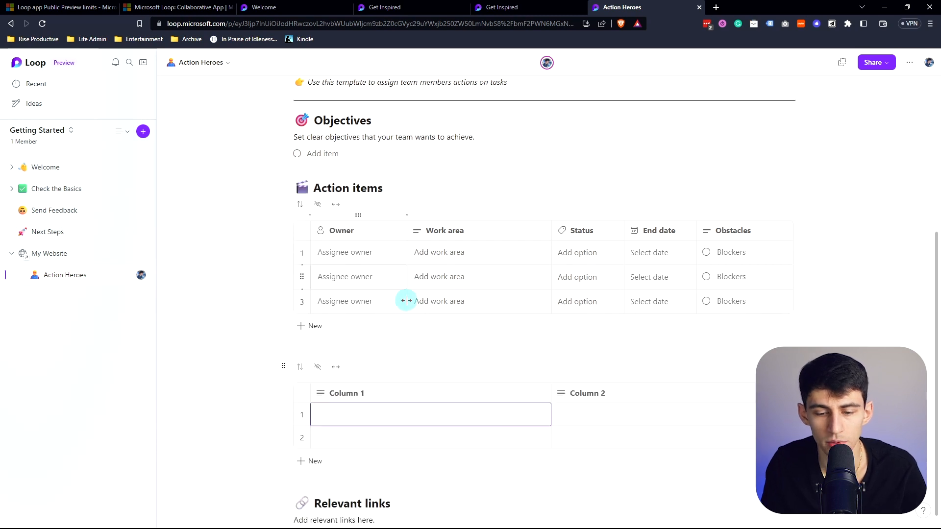
scroll(down, 3)
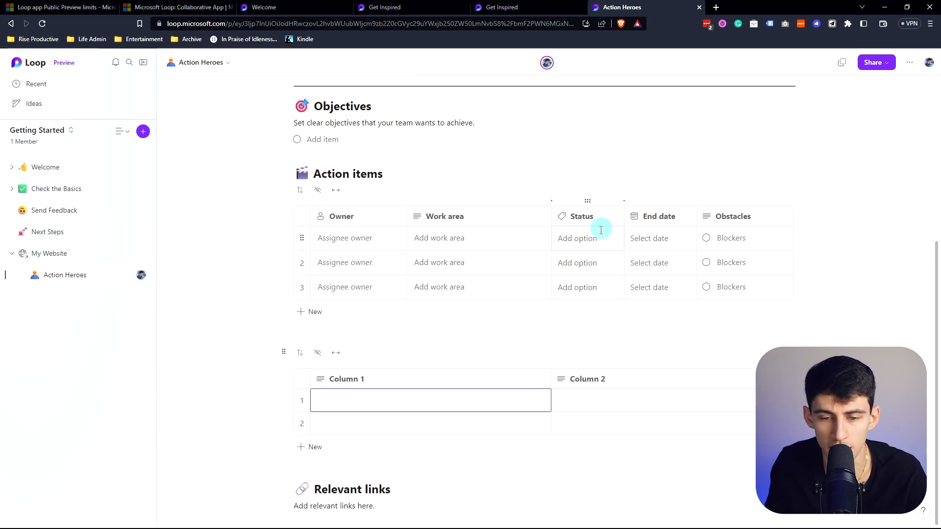
click(577, 238)
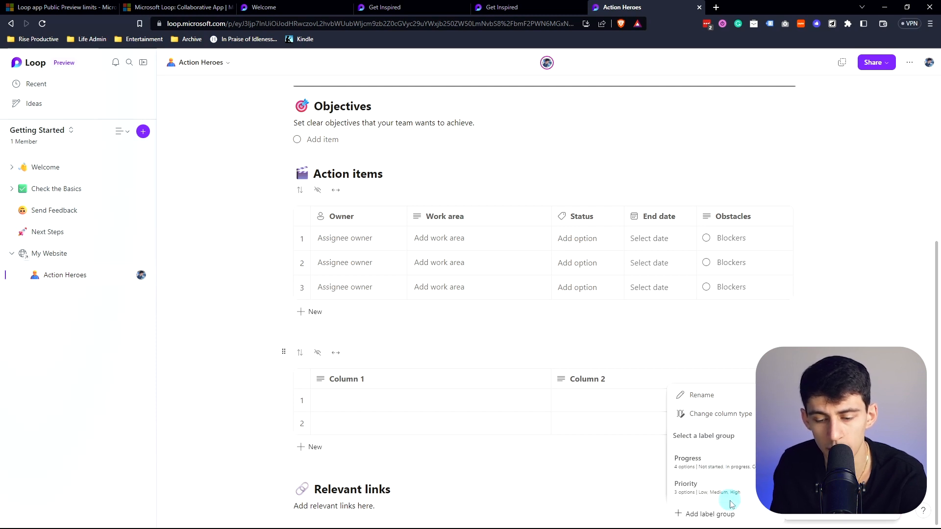
- Make Column 2 a Priority label column and add 'Test' as the first row's priority
click(686, 484)
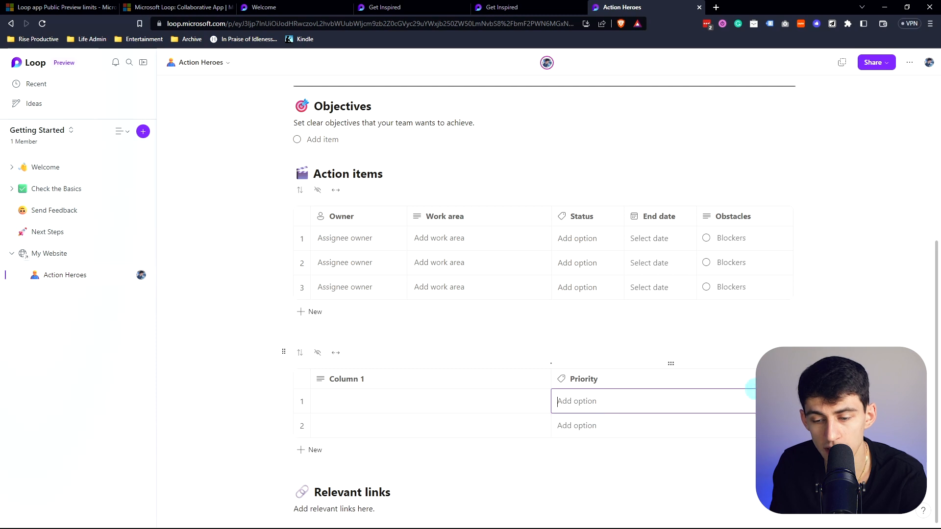
click(576, 401)
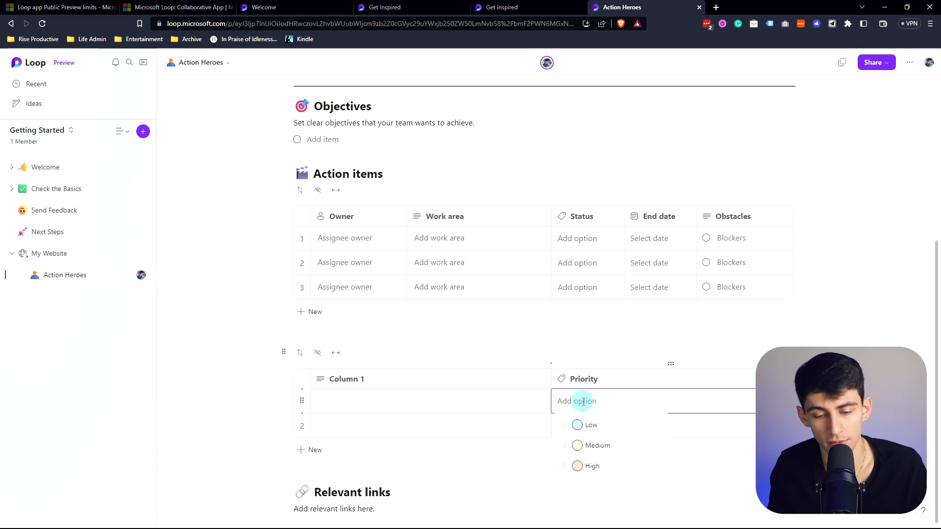
text(Test)
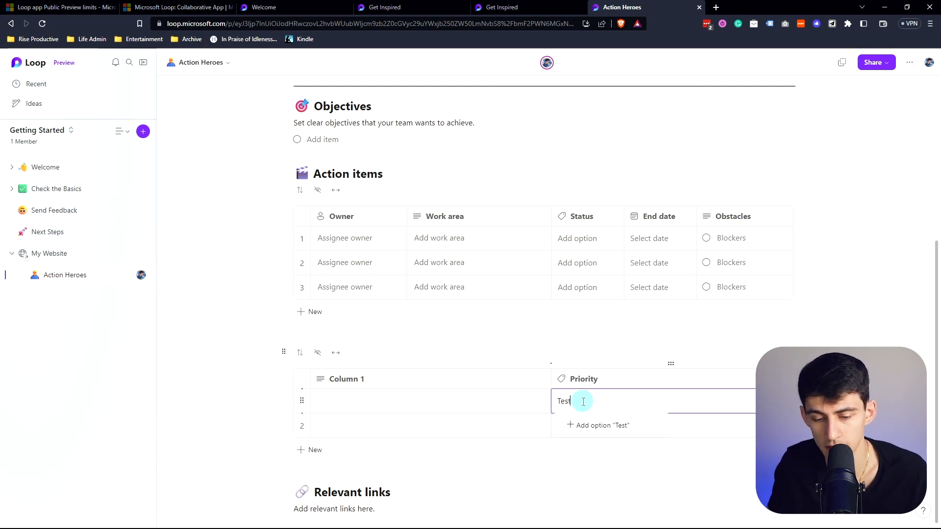
click(597, 426)
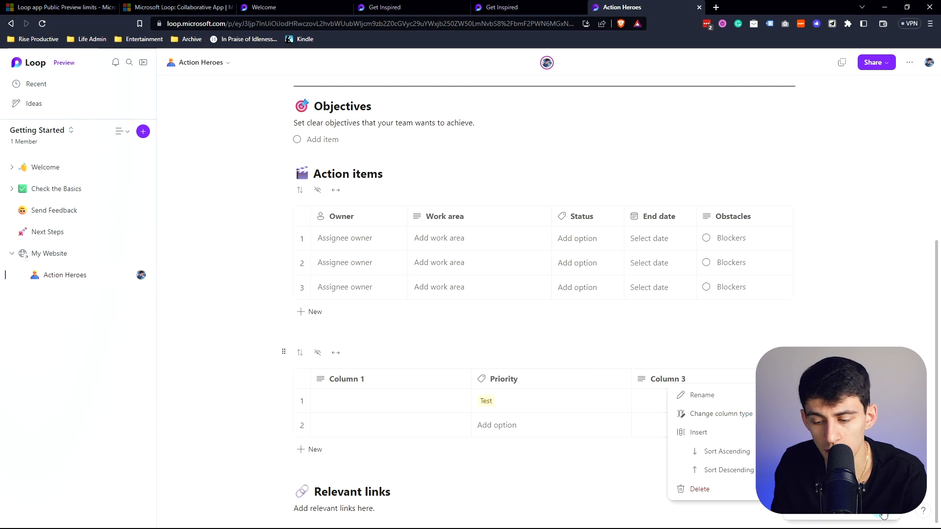
- Make Column 3 a Progress label column with a 'test' label, then start renaming Priority
click(721, 413)
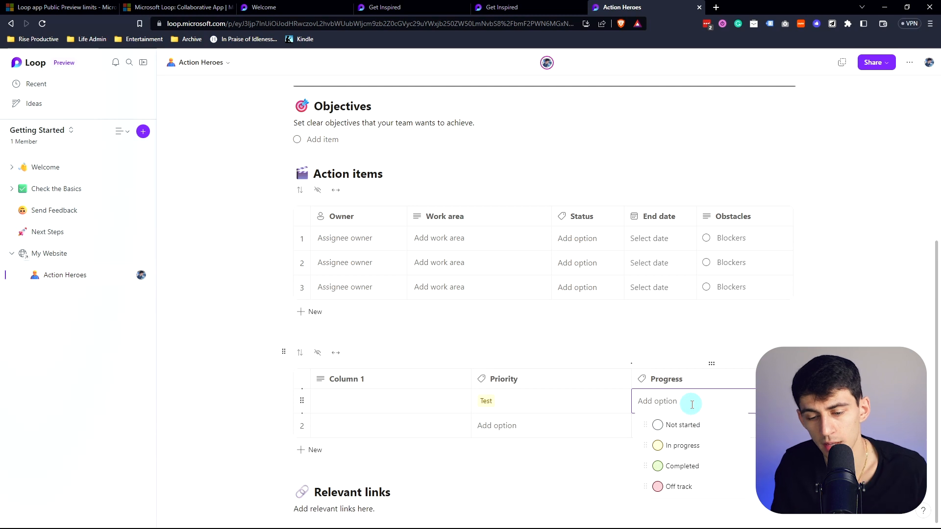
text(test)
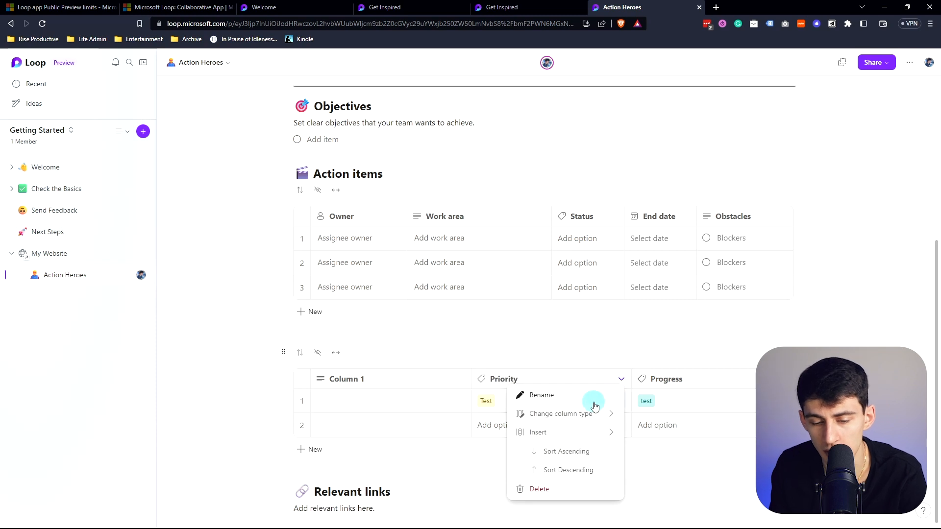
click(541, 394)
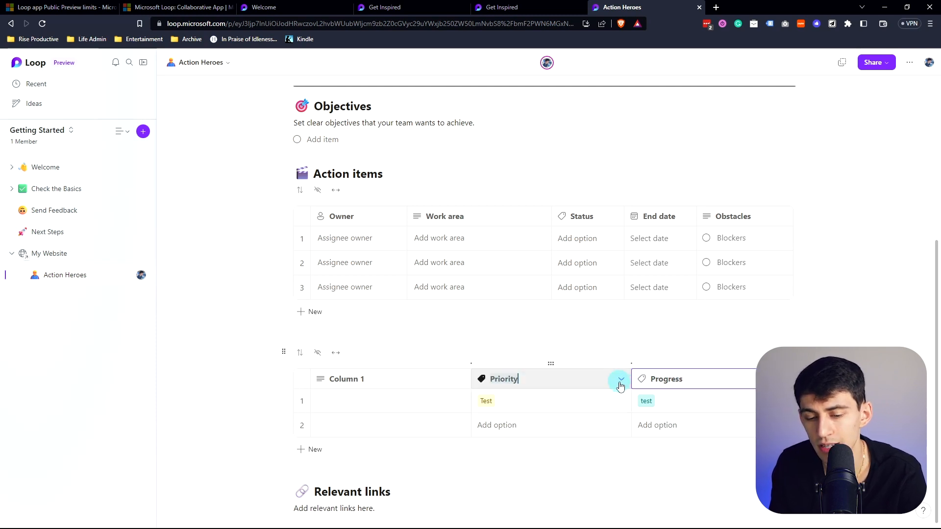
click(621, 378)
text(Writing some example test here)
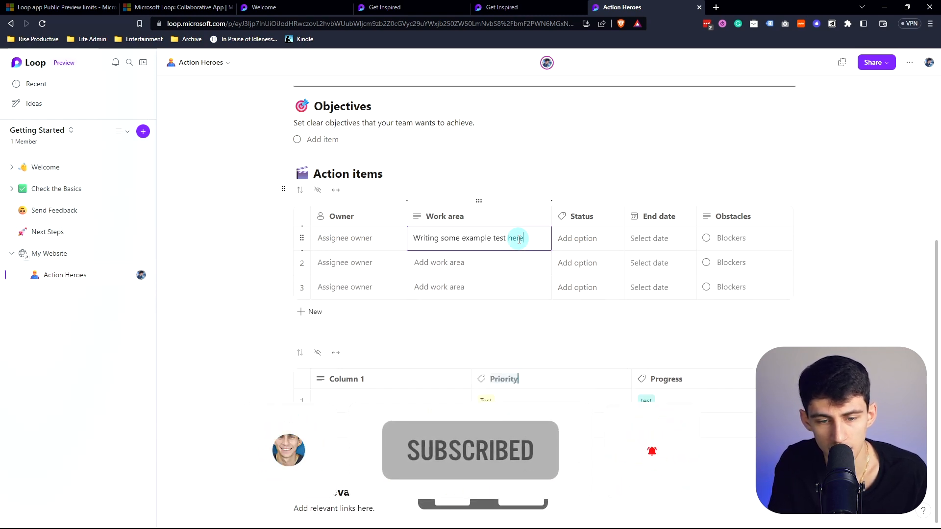
- Clear junk text from the row 1 Work area cell and add the heading 'Make this a header'
text(;ldjfasfj;faf)
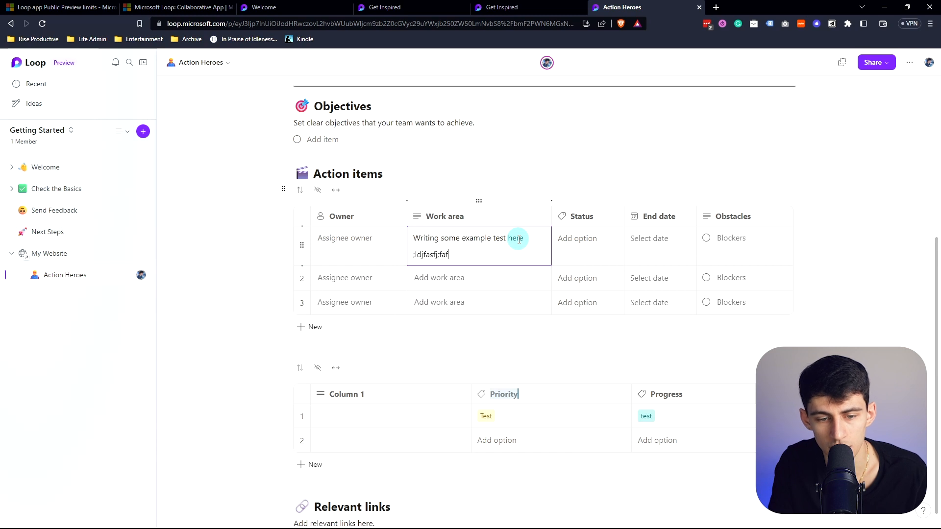
key(Ctrl+Backspace)
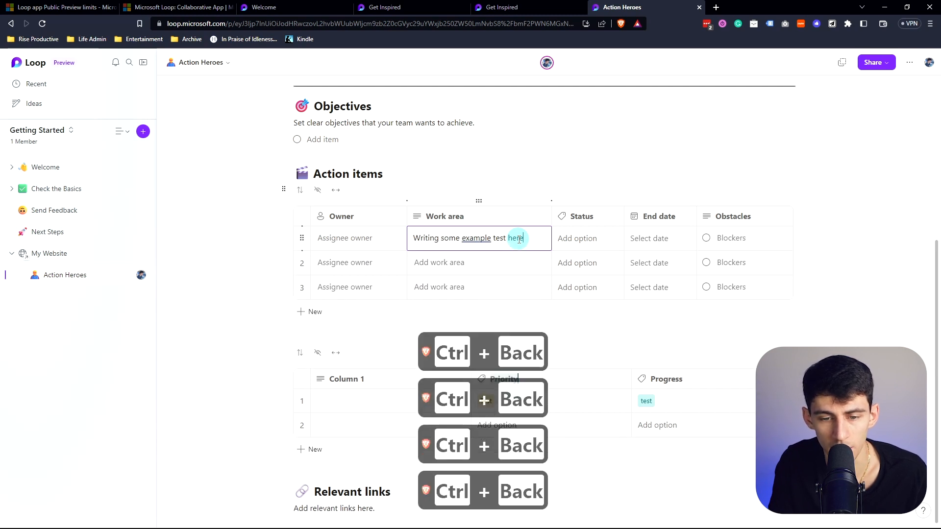
key(Enter)
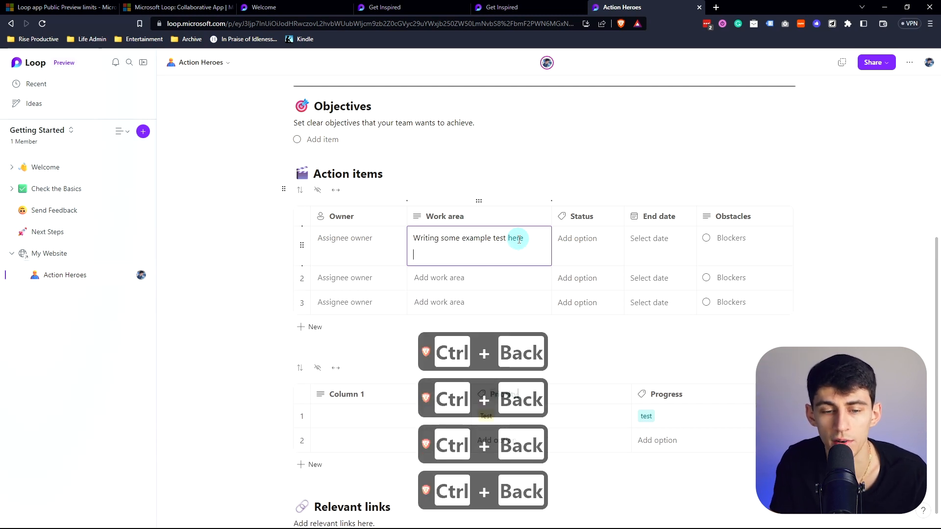
text(:)
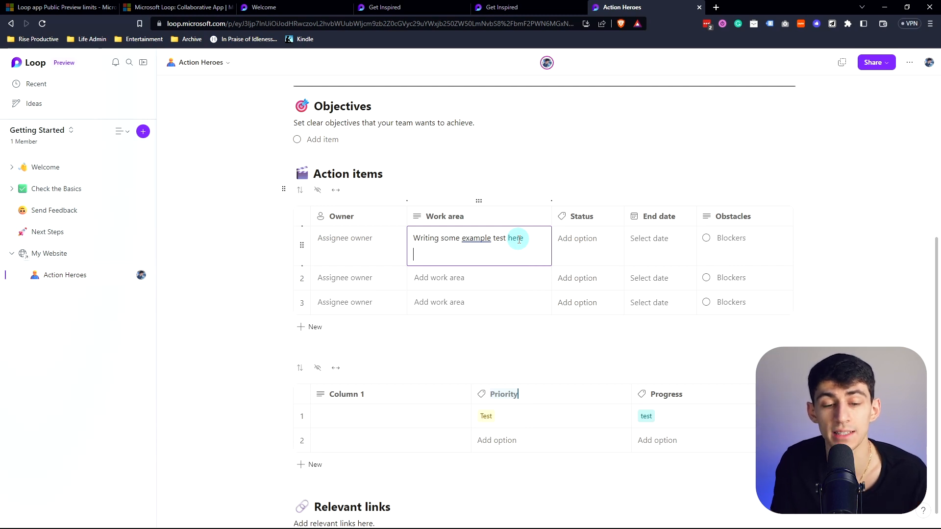
text(#)
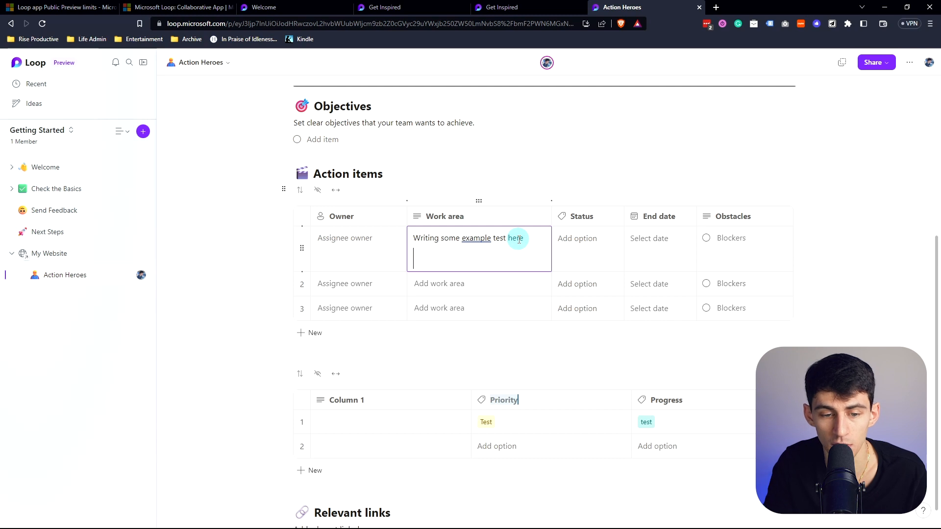
text(Make this a header)
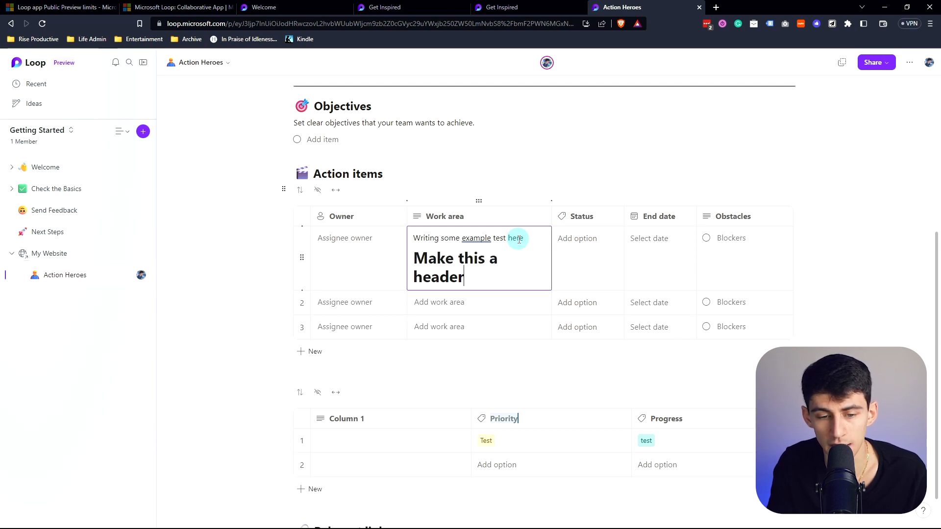
- Add a bulleted list item with placeholder text in the row 2 Work area cell
text(/)
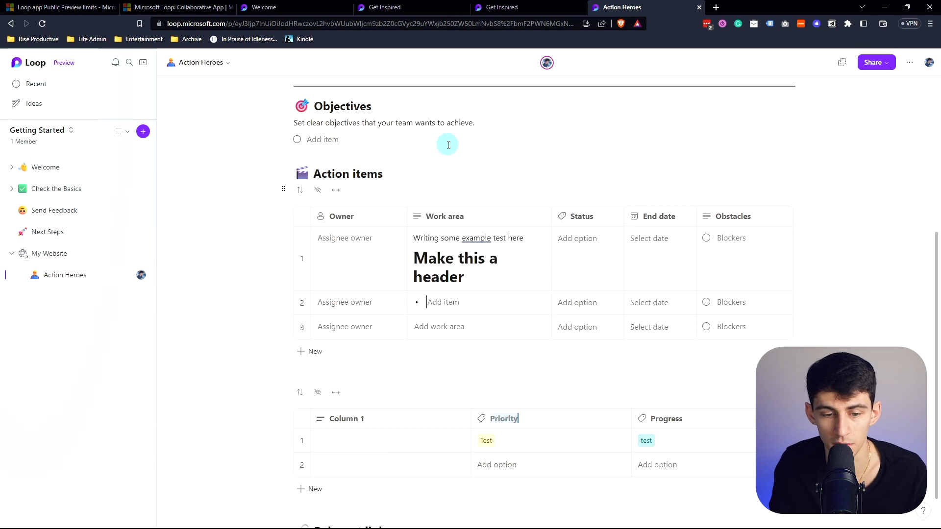
text(dasfsafdff)
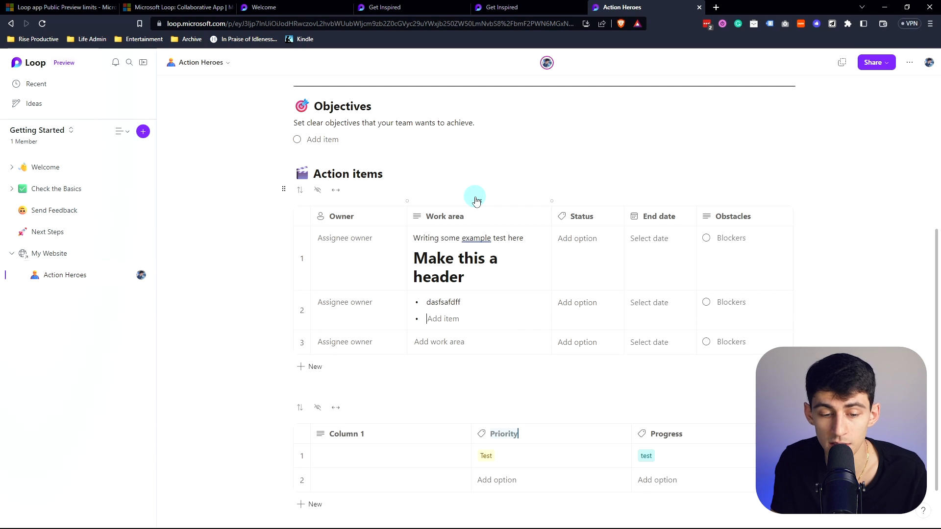
text(/)
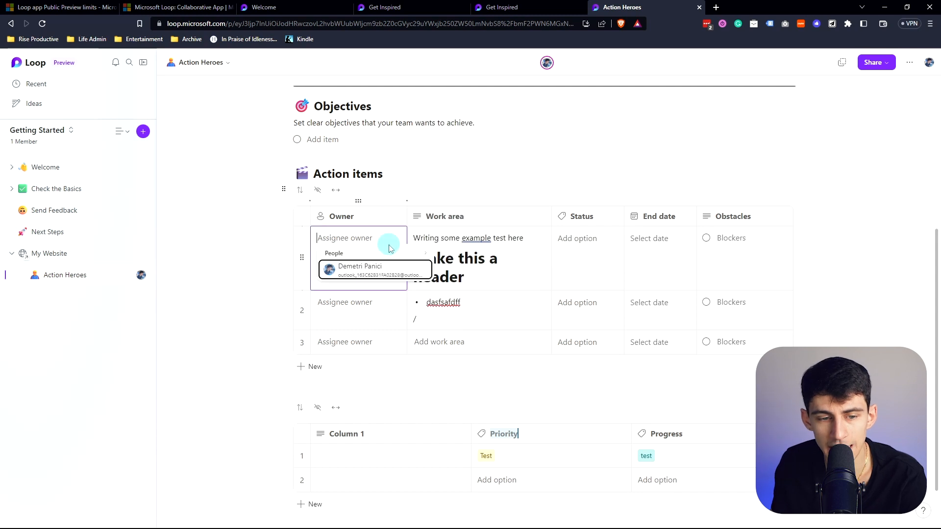
mouse_move(409, 255)
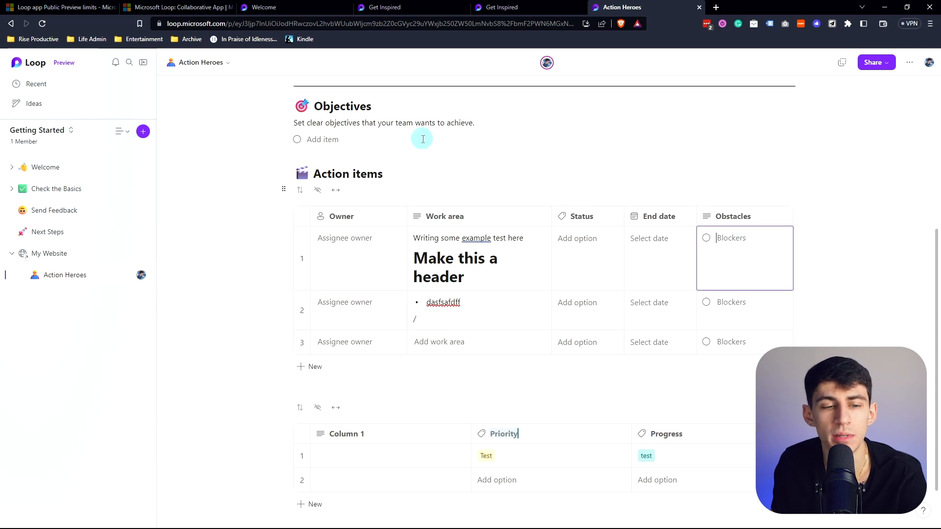
scroll(down, 3)
text(/)
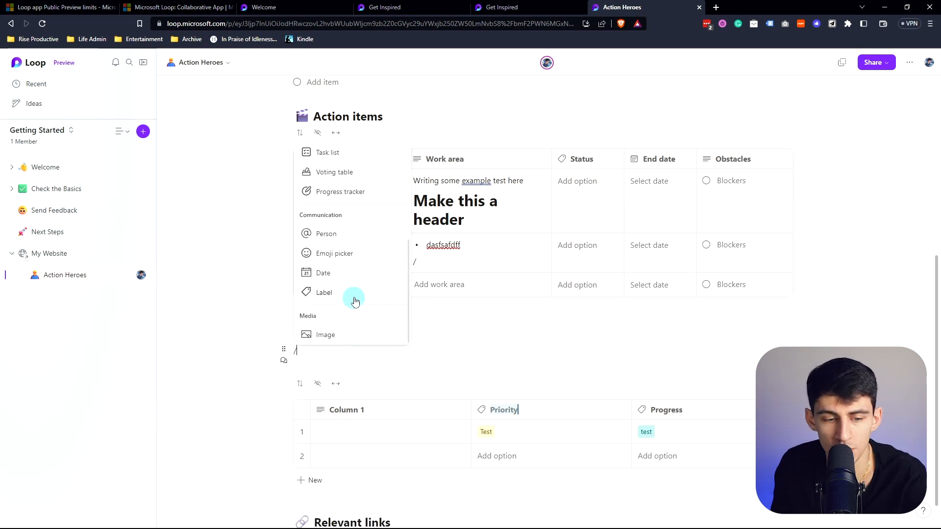
click(326, 233)
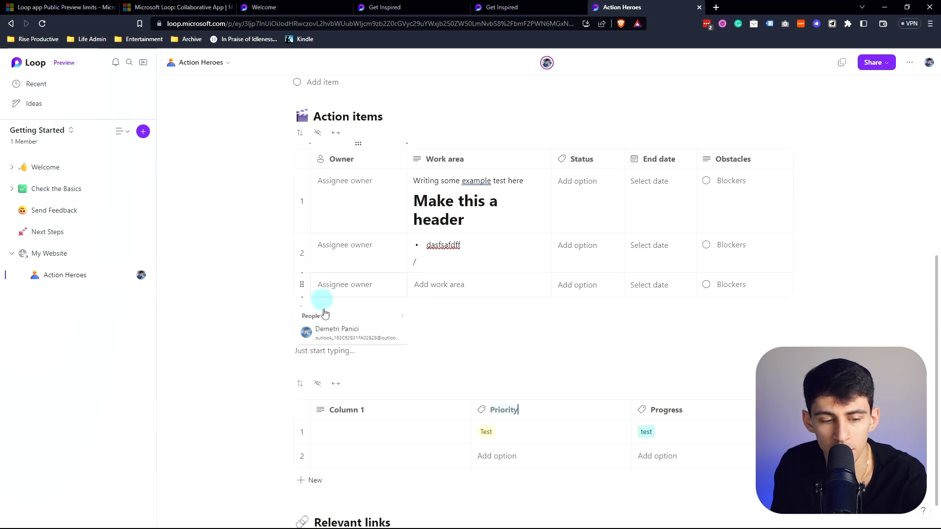
click(337, 333)
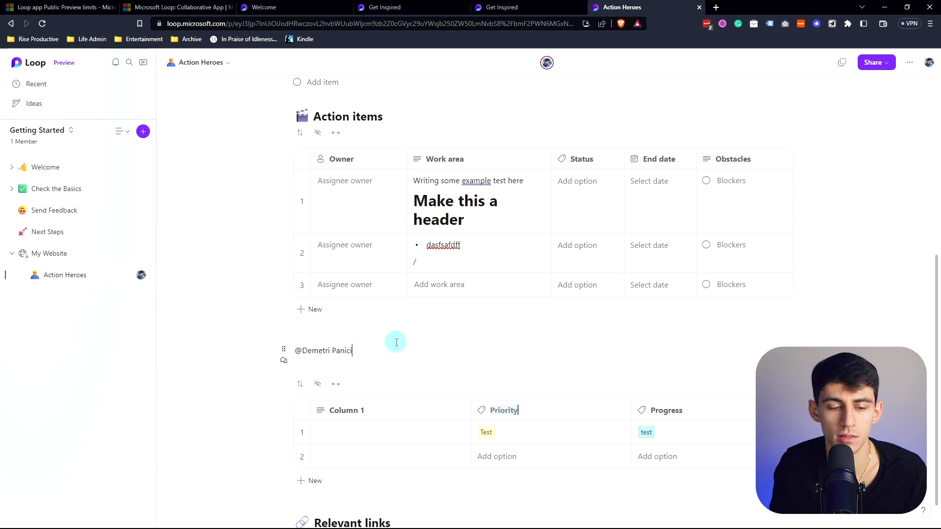
text(/)
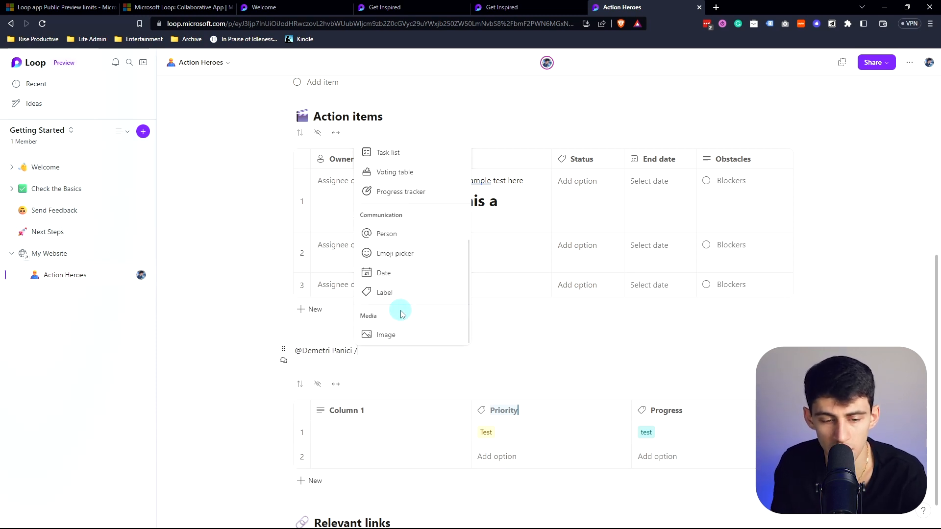
mouse_move(388, 250)
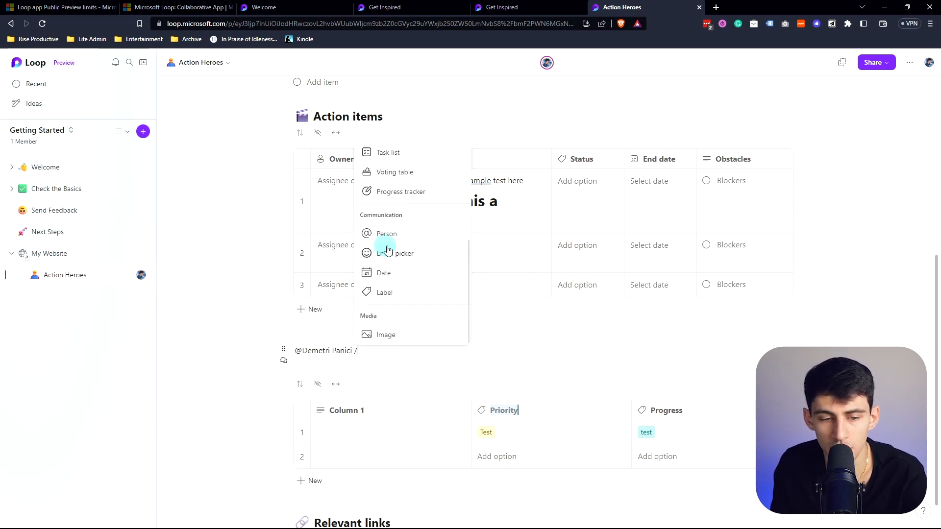
mouse_move(398, 298)
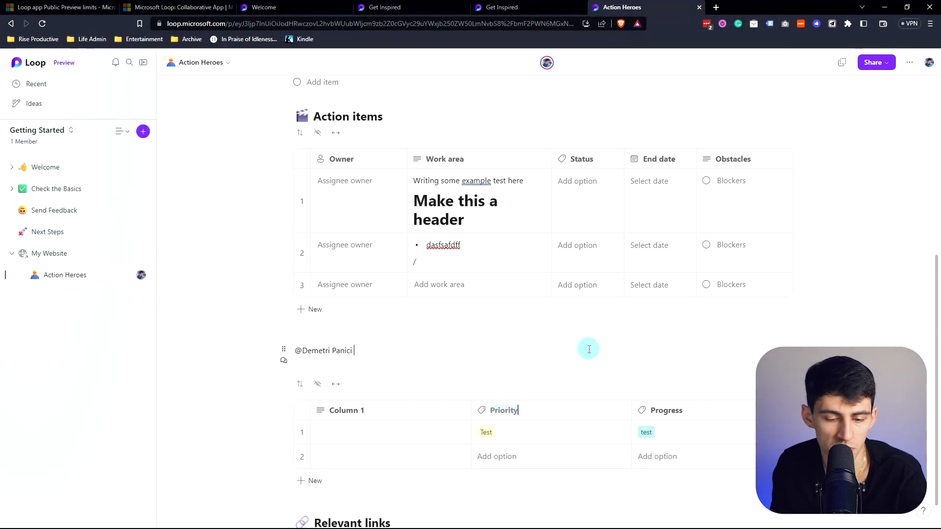
scroll(down, 3)
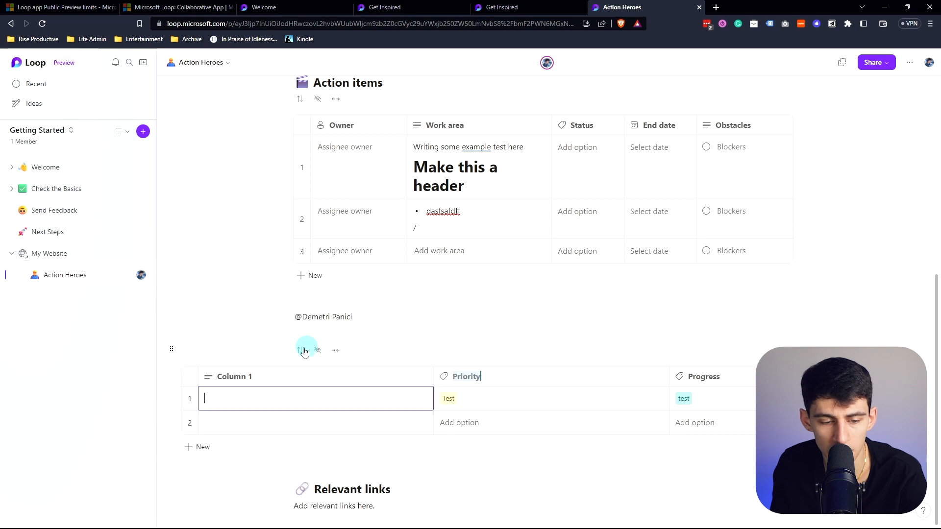
click(301, 350)
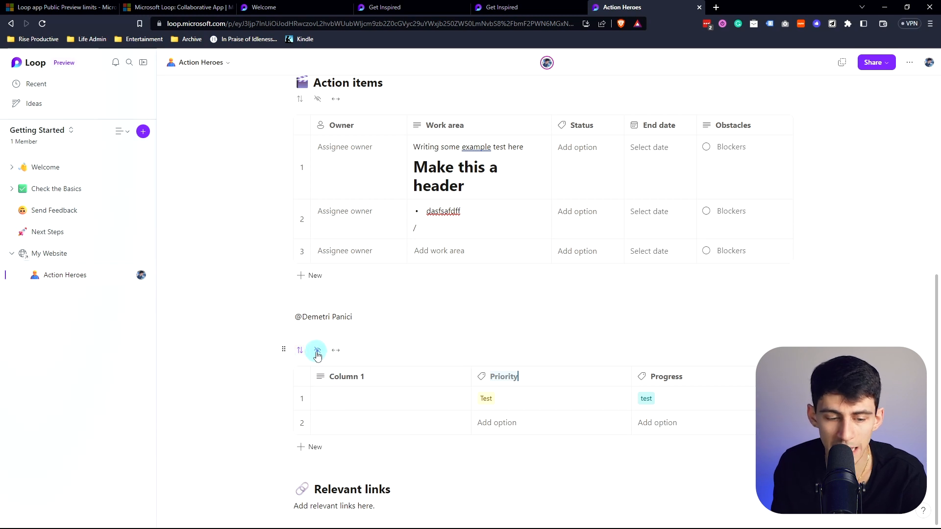
click(317, 350)
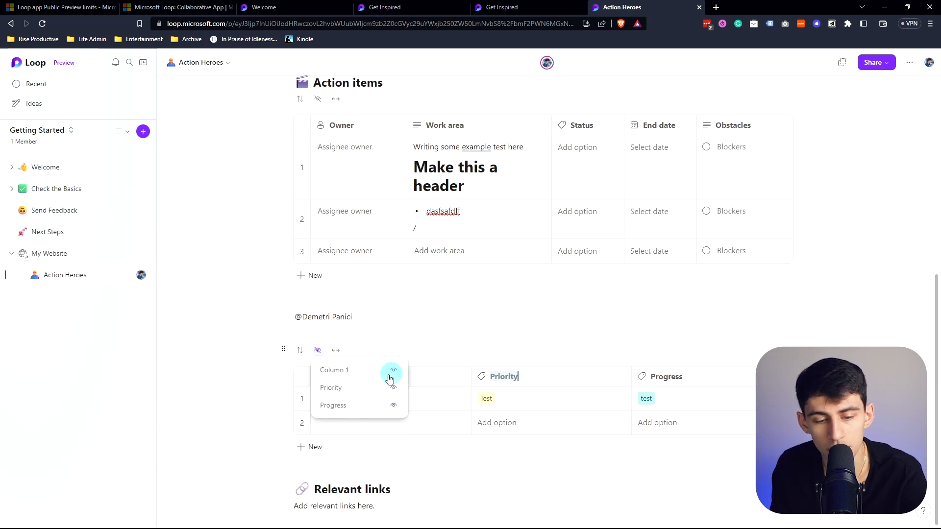
click(392, 388)
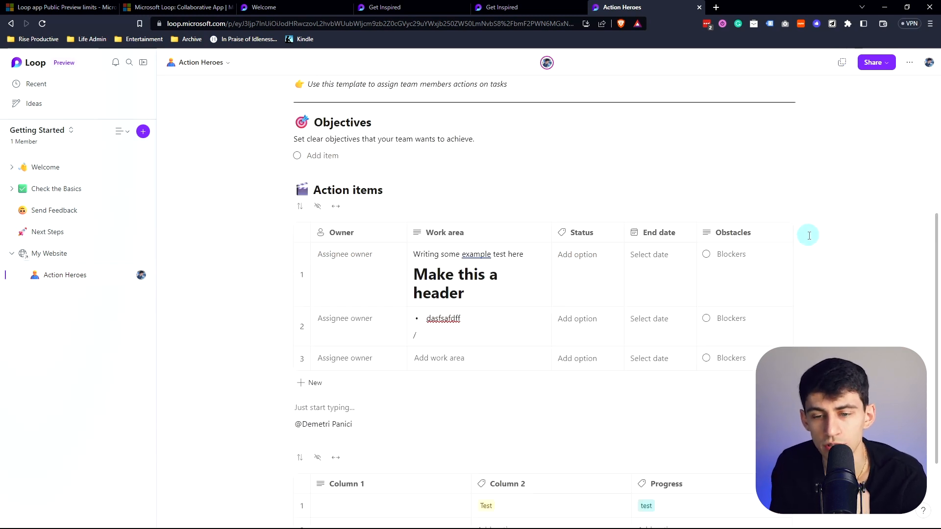
scroll(up, 3)
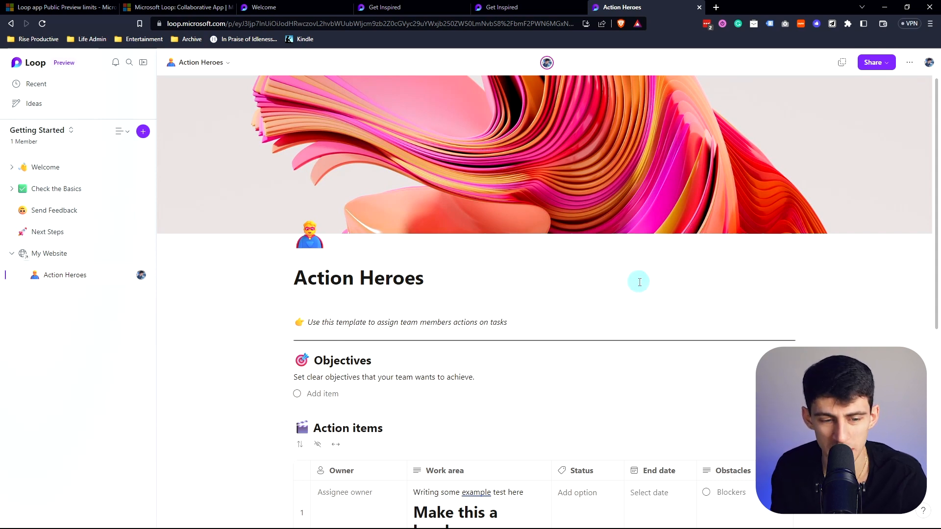
mouse_move(213, 179)
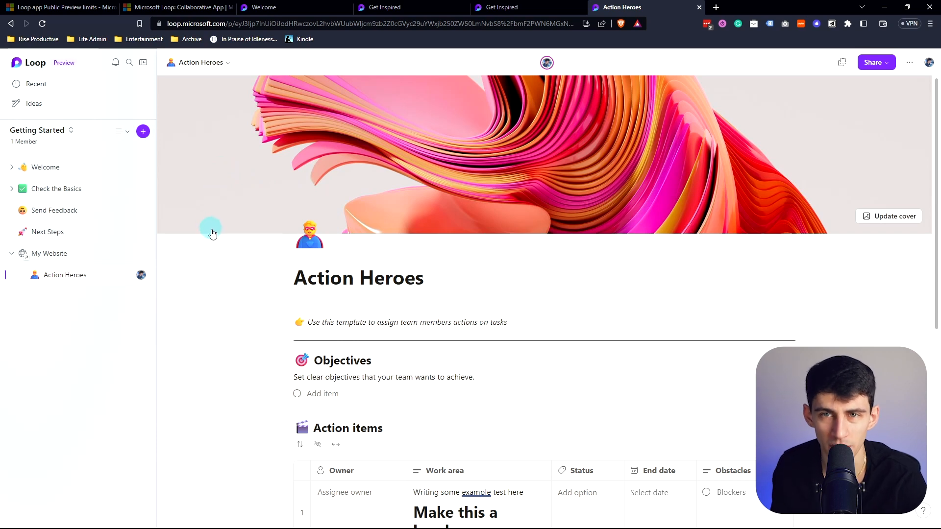
- Remove the Action Heroes page's cover image via Update cover > Remove
scroll(down, 3)
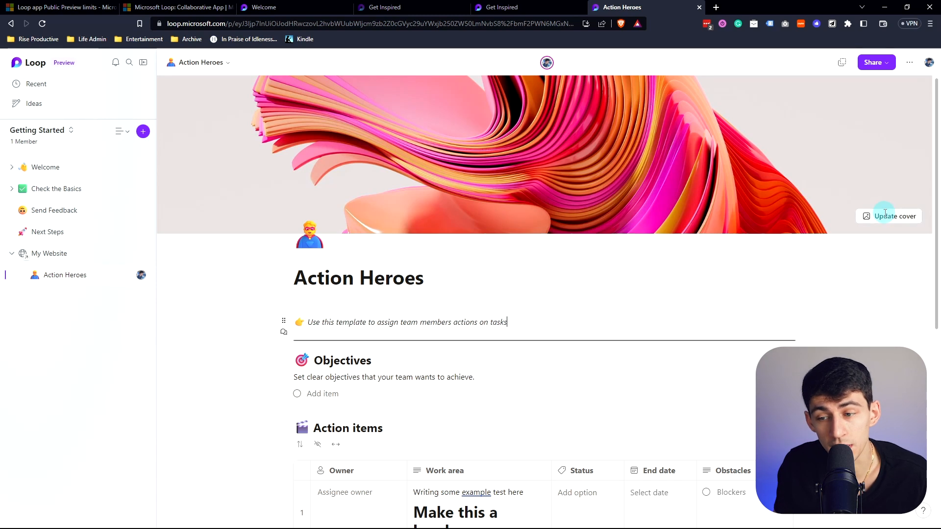
click(888, 215)
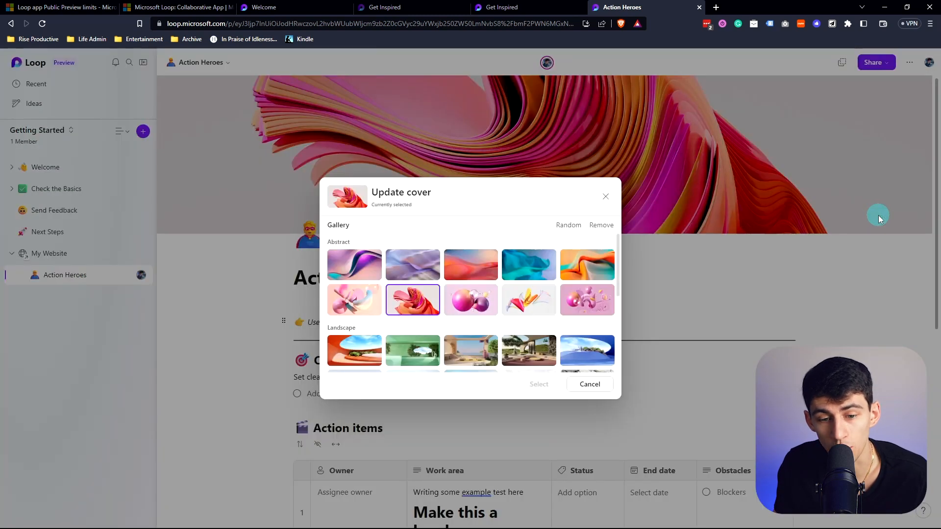
click(589, 385)
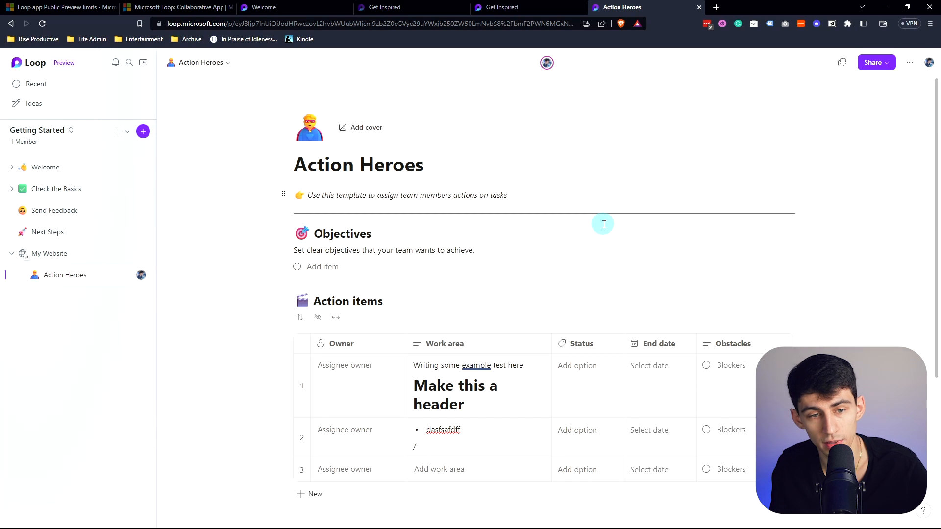
mouse_move(369, 103)
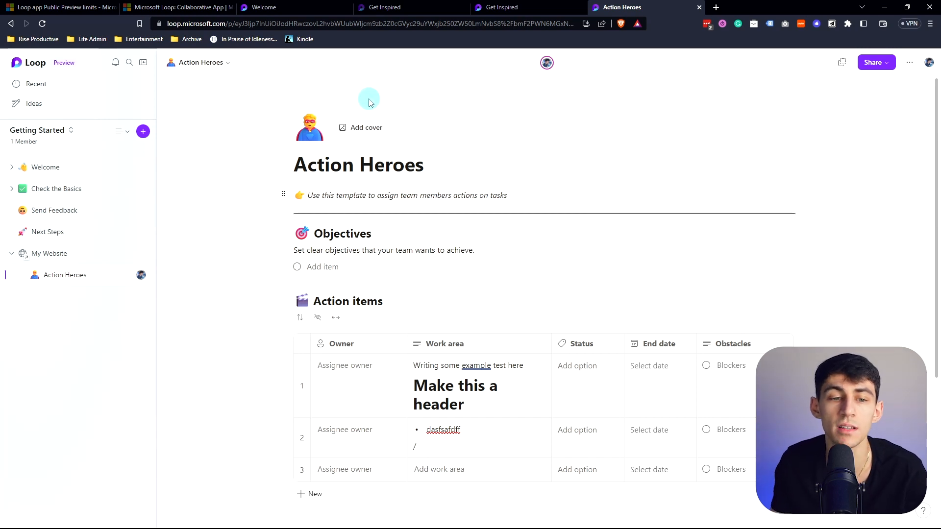
mouse_move(572, 45)
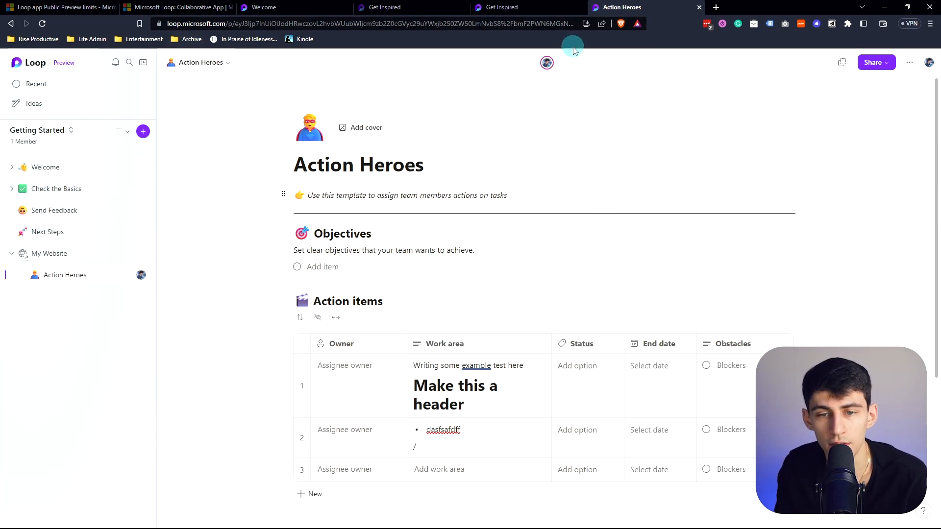